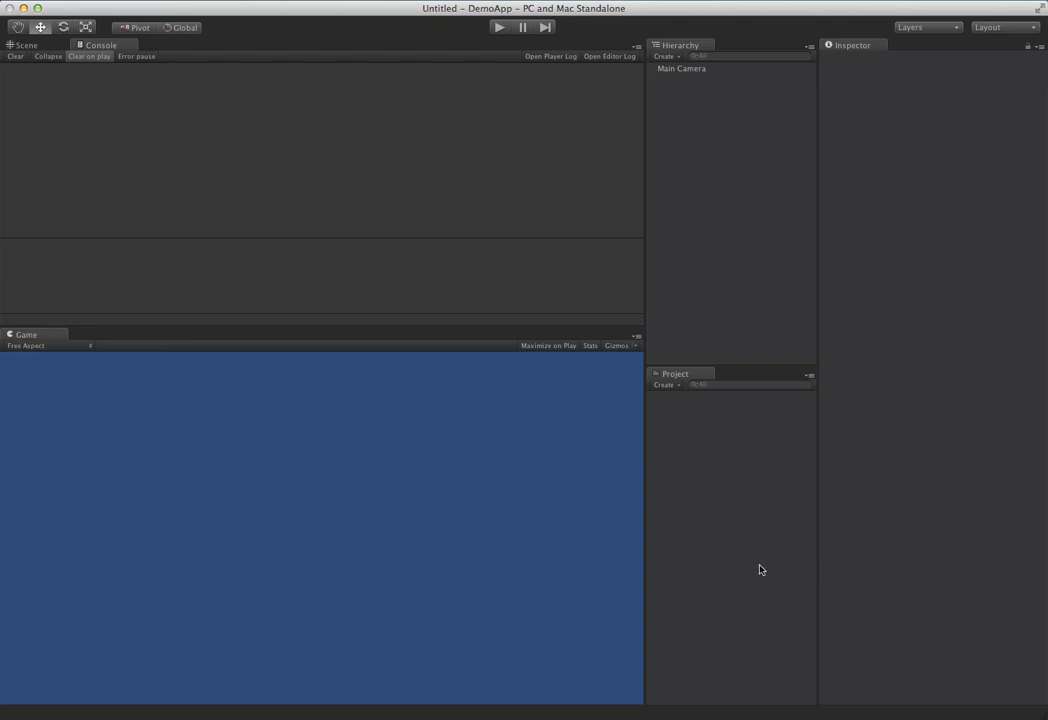
mouse_move(718, 539)
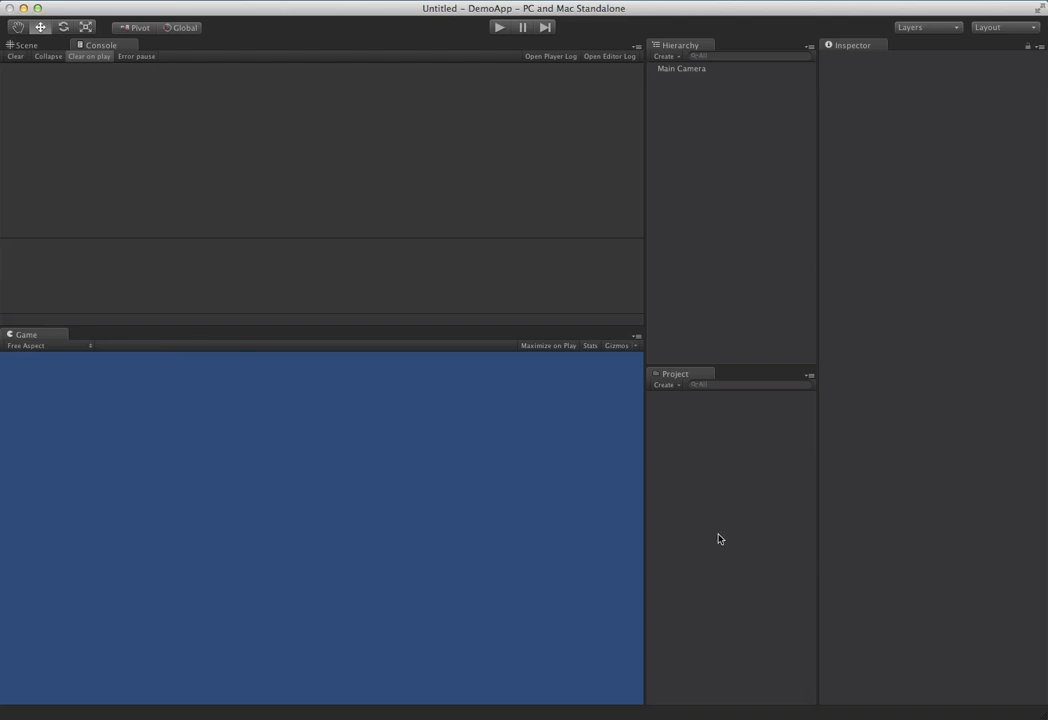
mouse_move(699, 449)
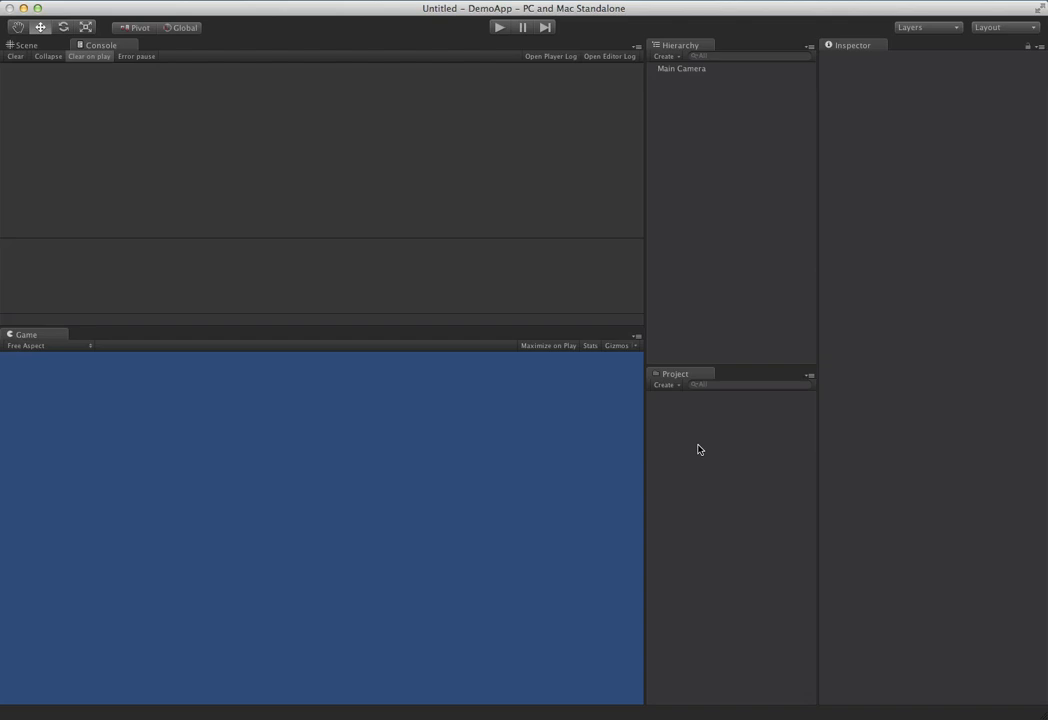
- Import the custom Mobclix.unitypackage into the DemoApp project with all items checked
right_click(699, 449)
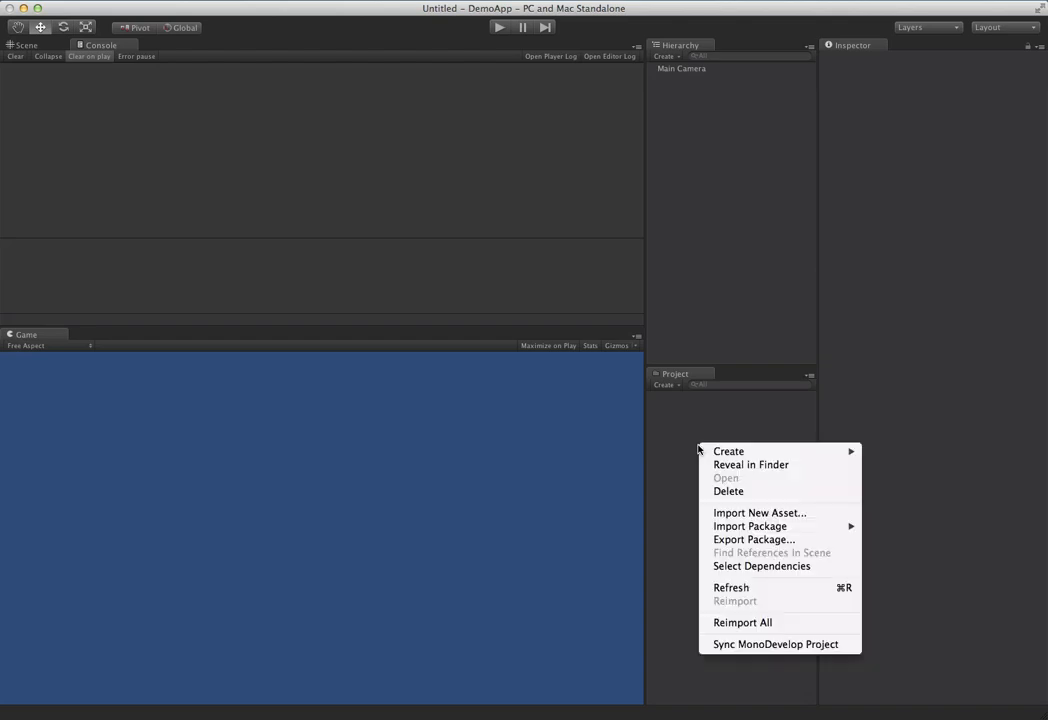
mouse_move(749, 526)
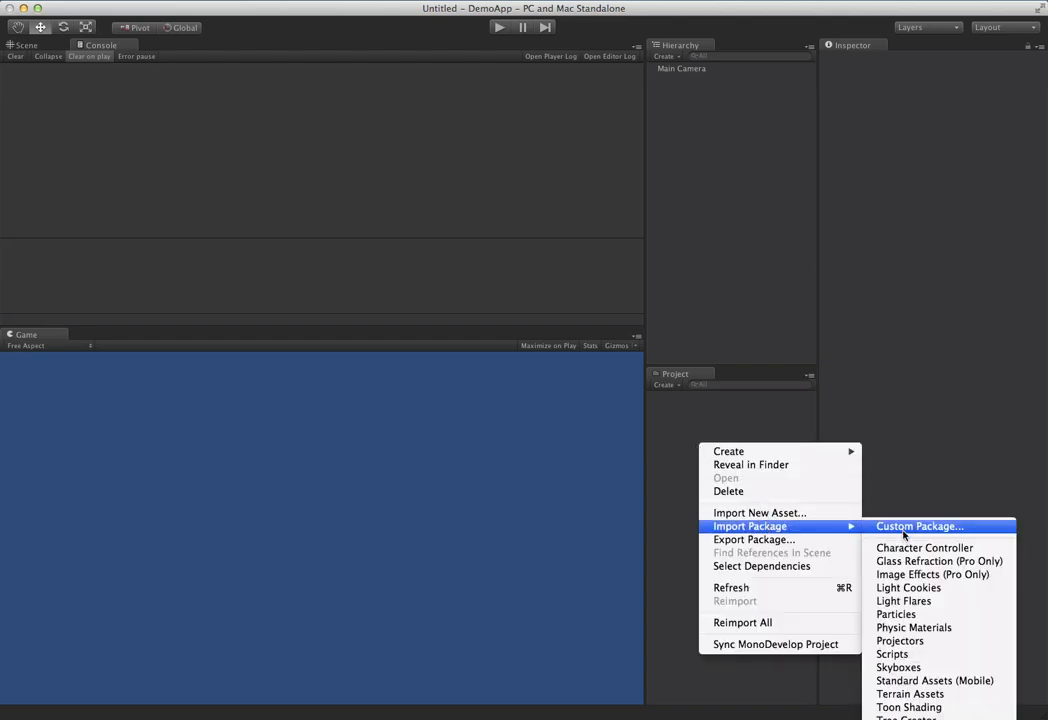
click(918, 526)
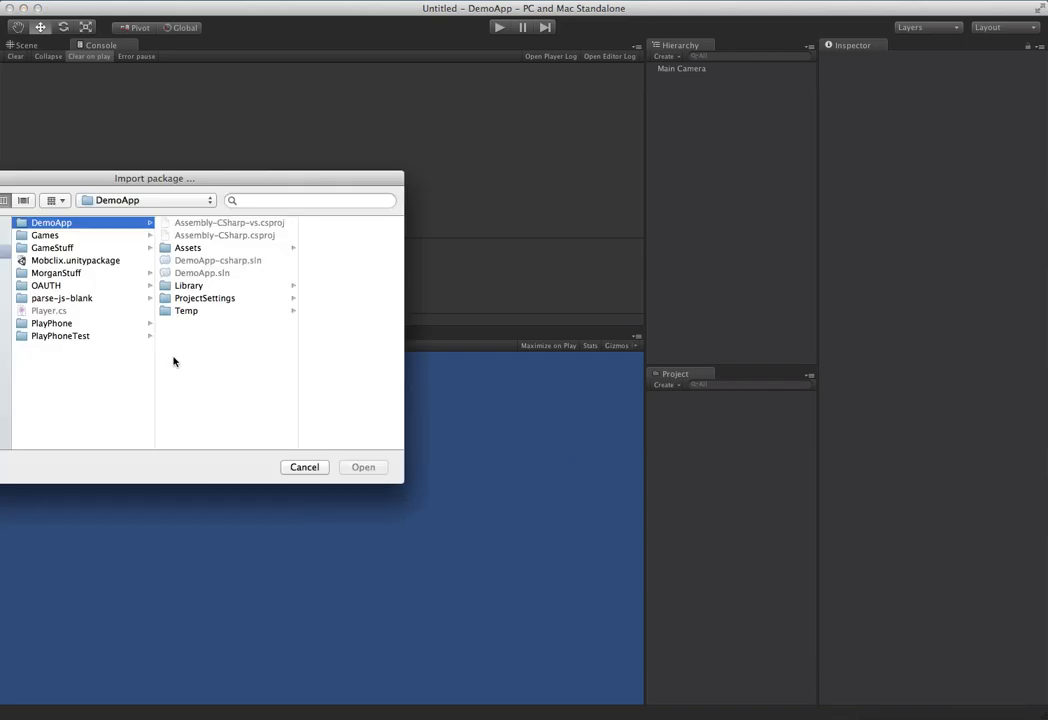
click(362, 467)
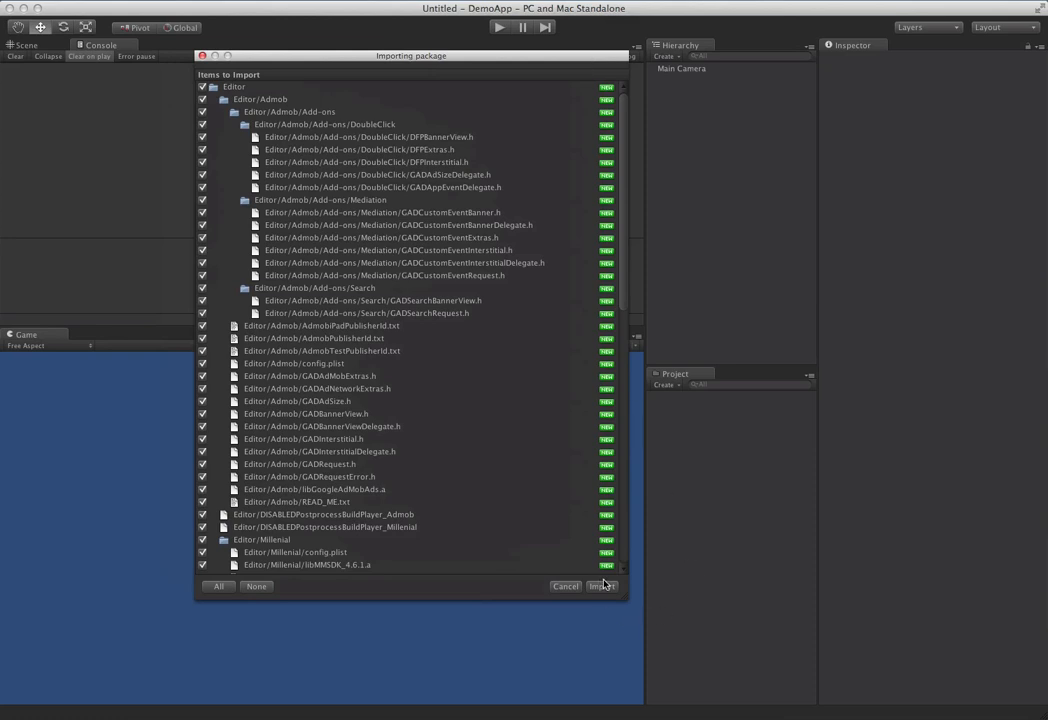
click(600, 586)
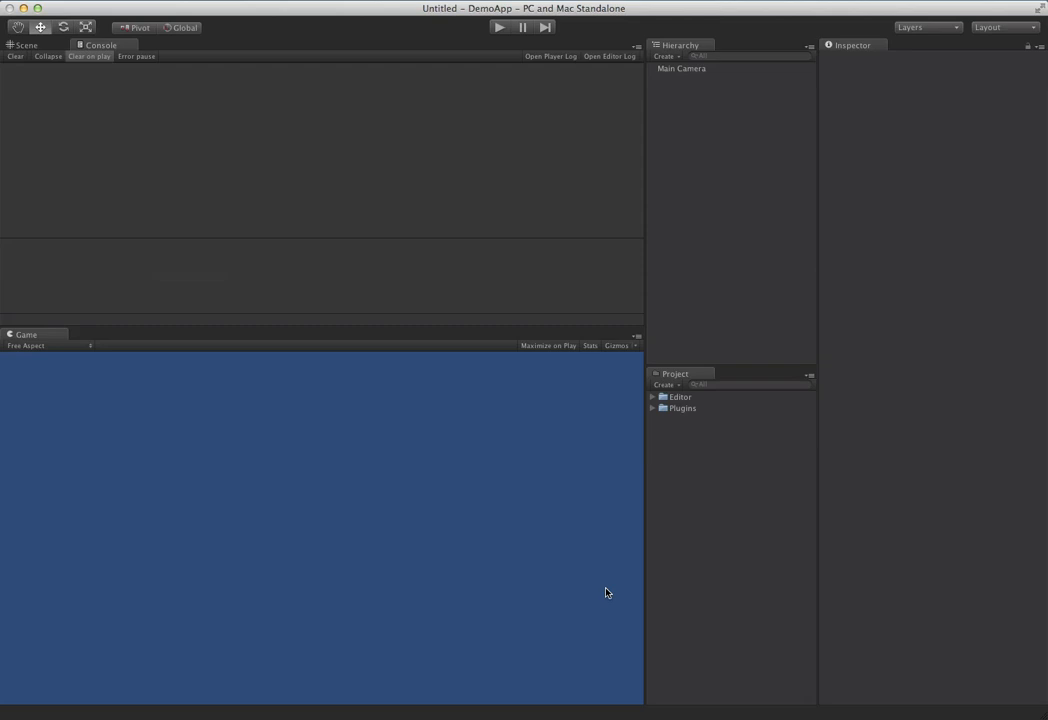
mouse_move(243, 40)
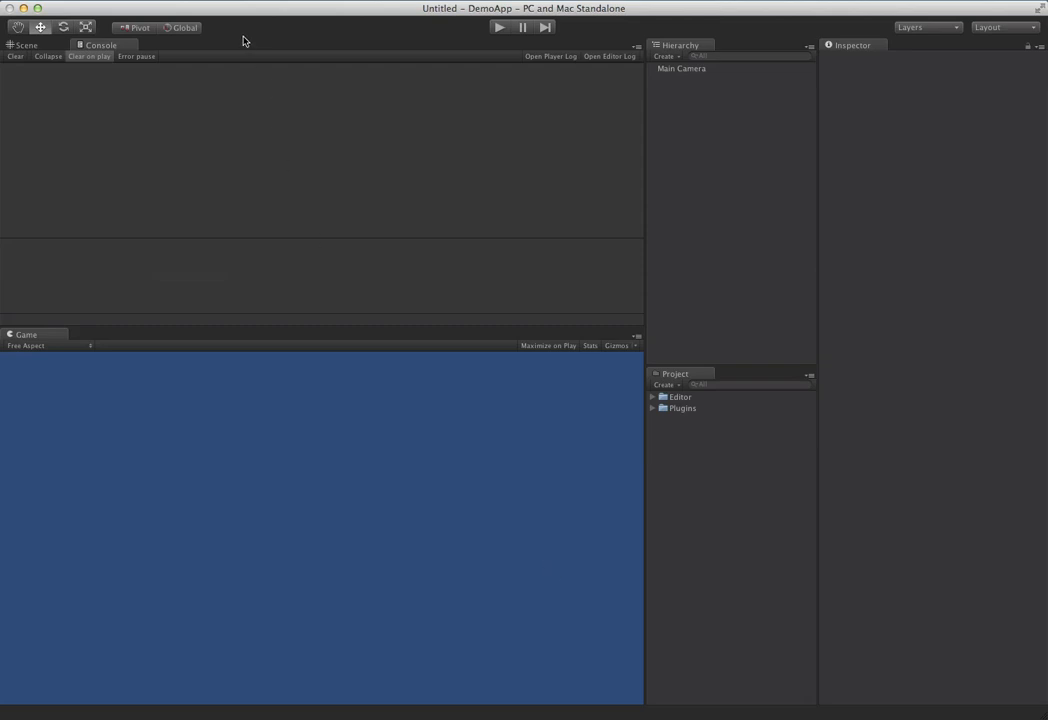
mouse_move(362, 73)
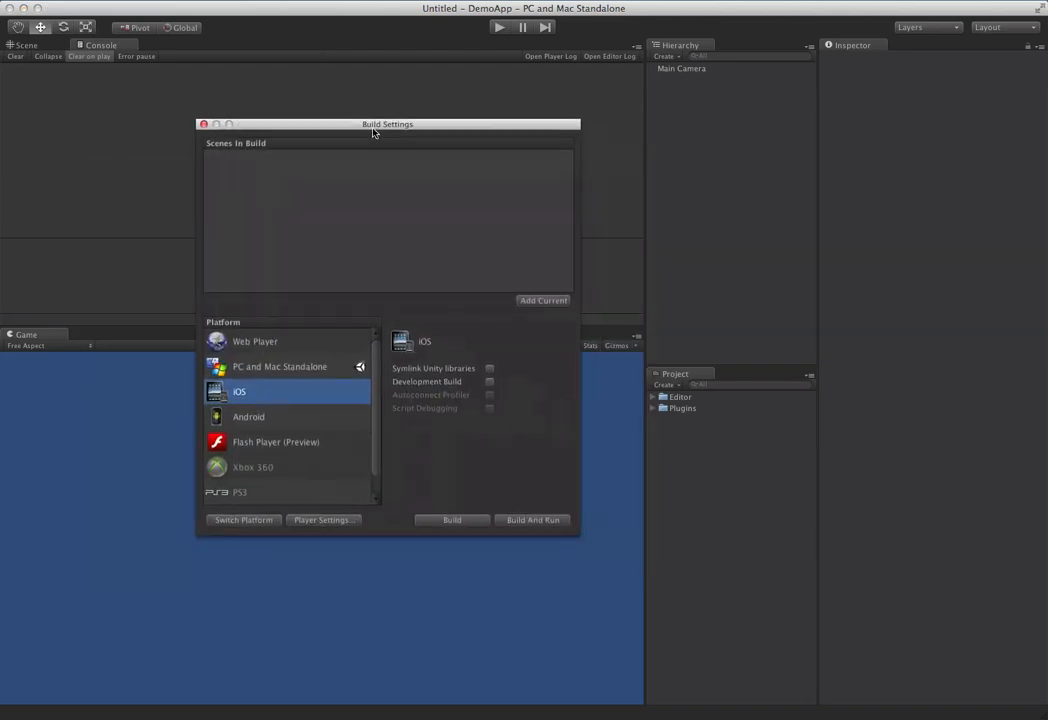
- Switch the DemoApp build platform to iOS in Build Settings
drag(387, 123, 288, 110)
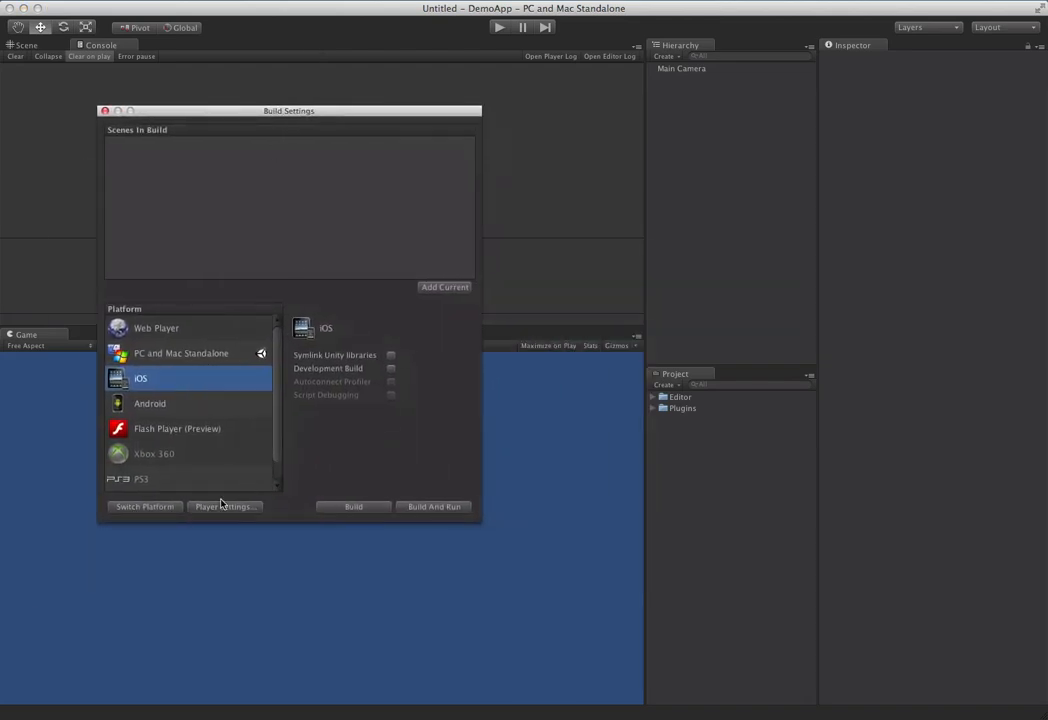
click(144, 506)
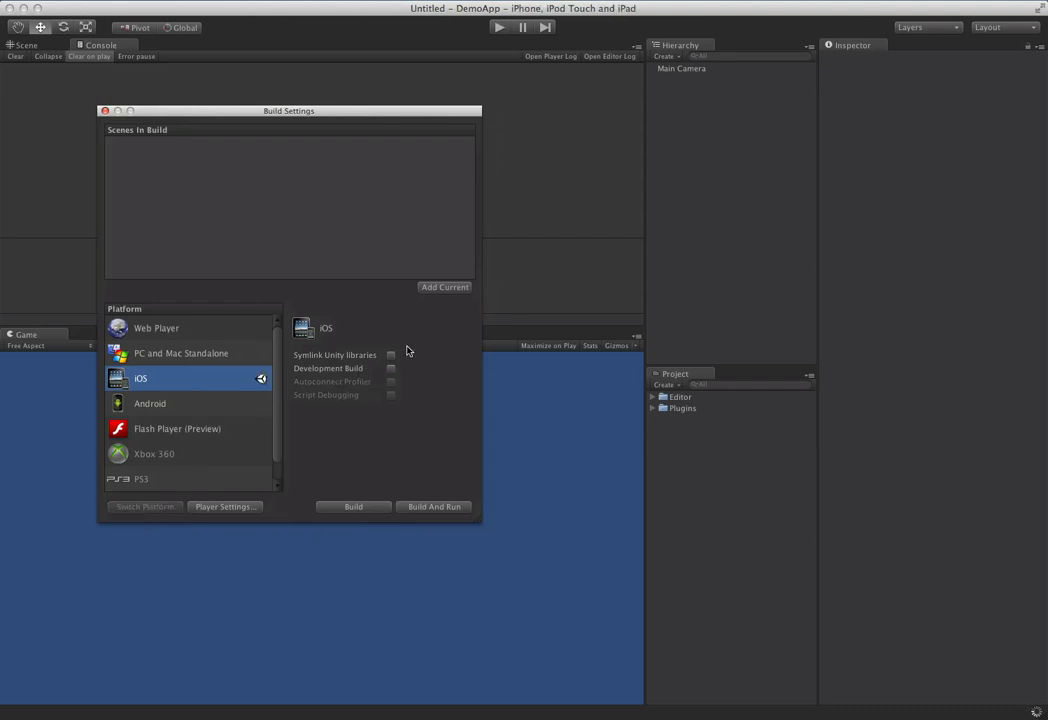
mouse_move(647, 411)
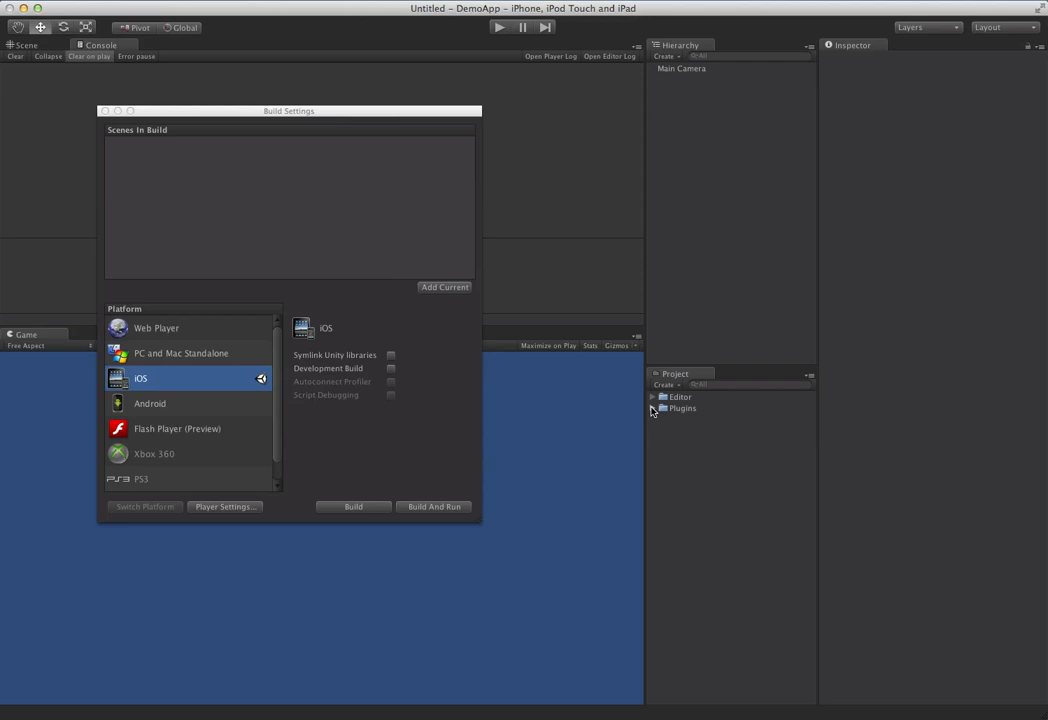
- Expand the Plugins and Mobclix folders and select the Mobclix scripts
click(662, 408)
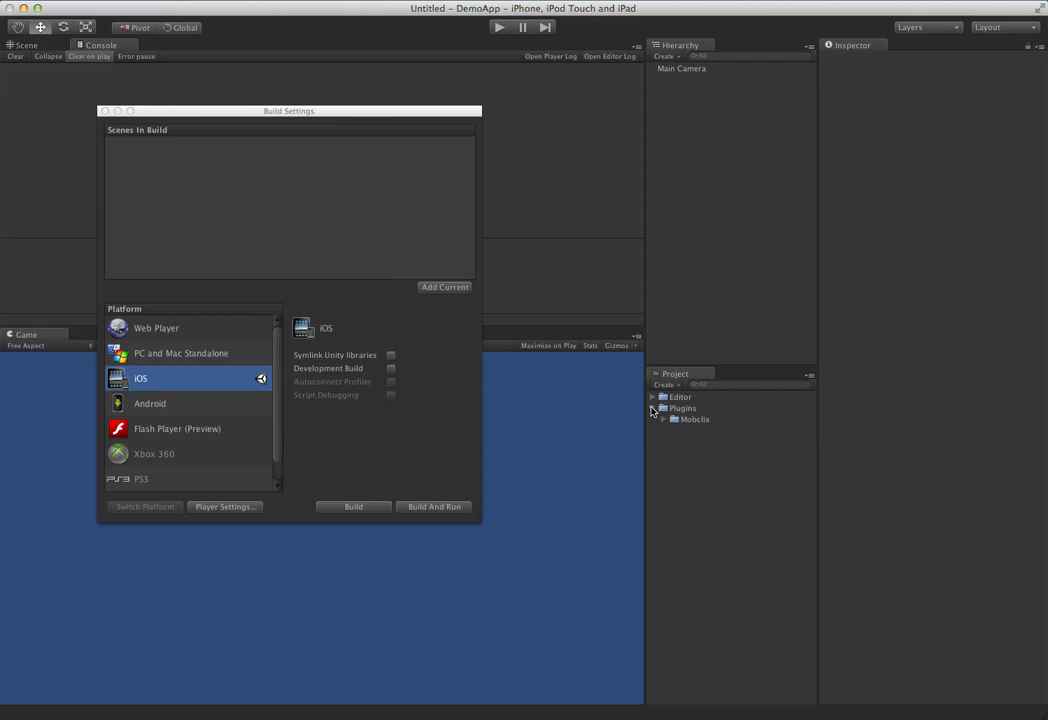
click(683, 408)
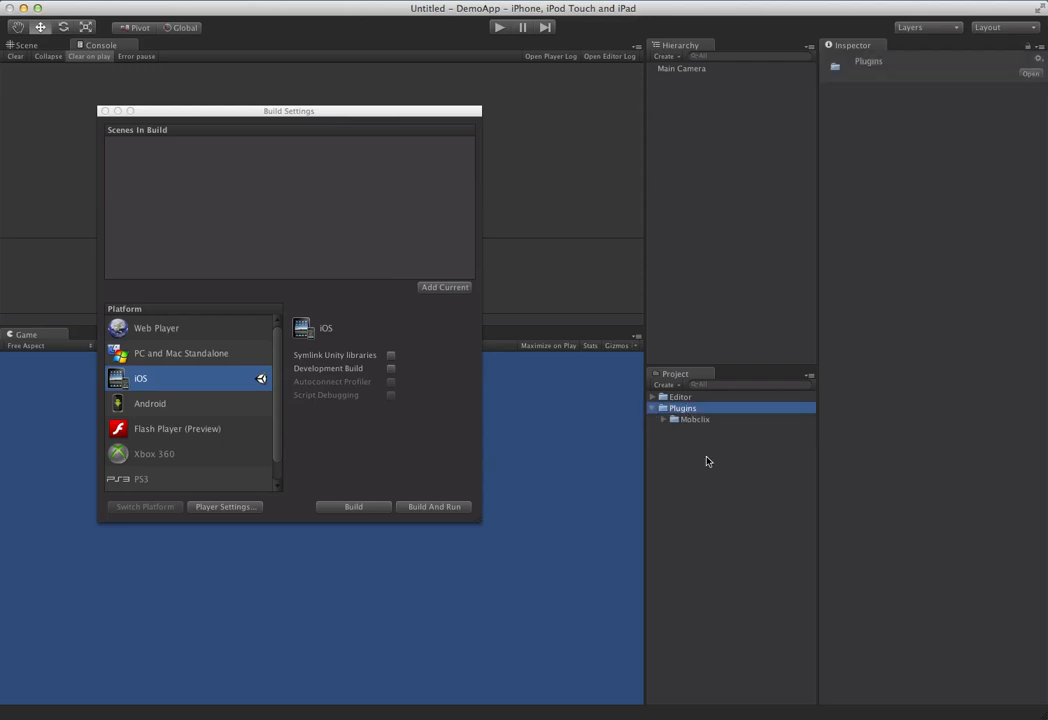
mouse_move(713, 468)
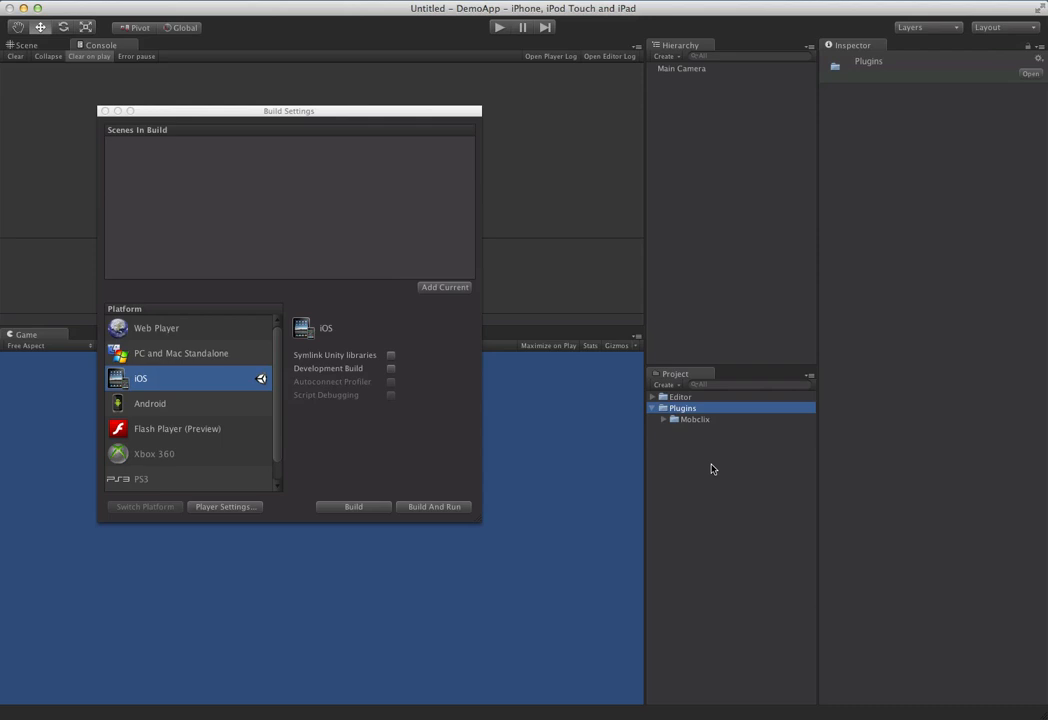
click(694, 419)
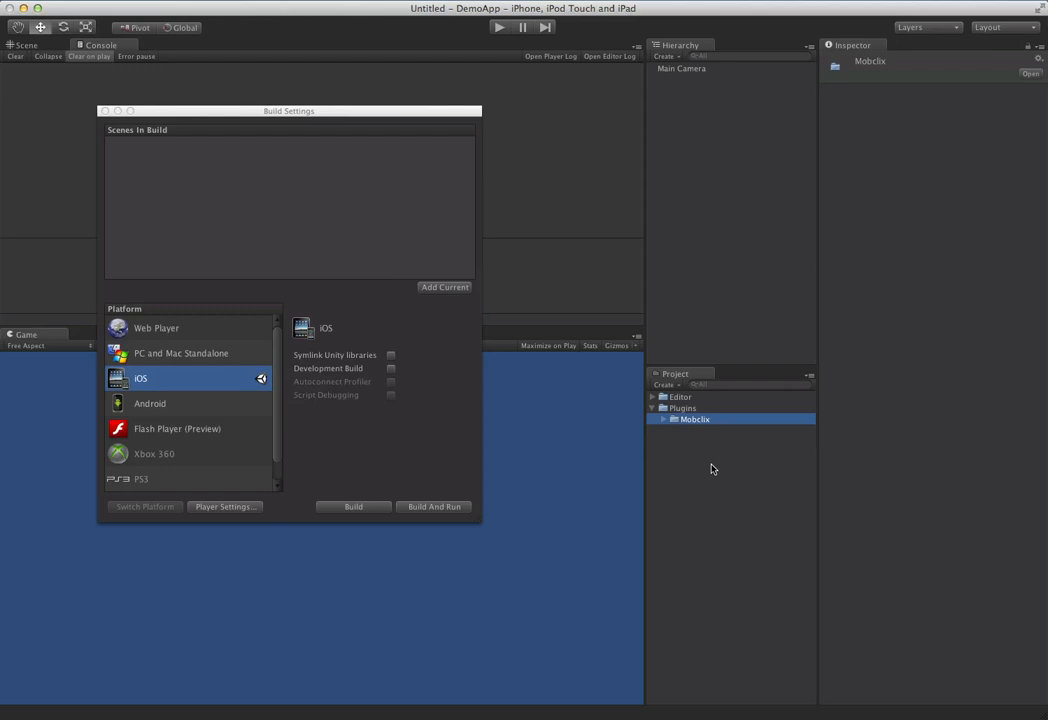
click(664, 419)
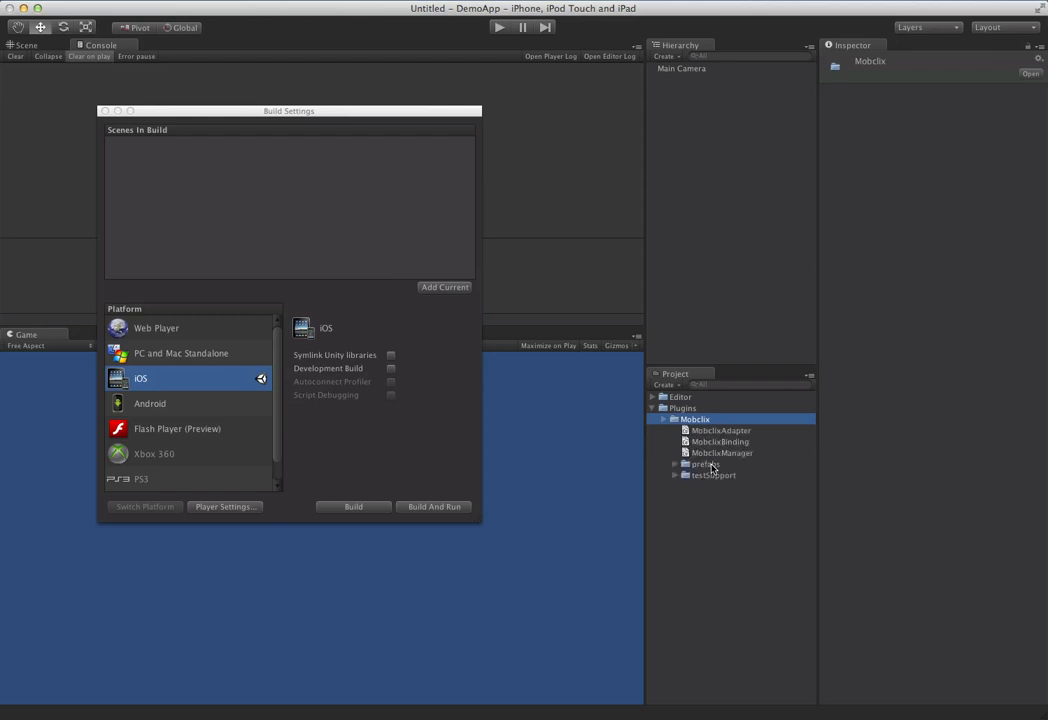
click(706, 463)
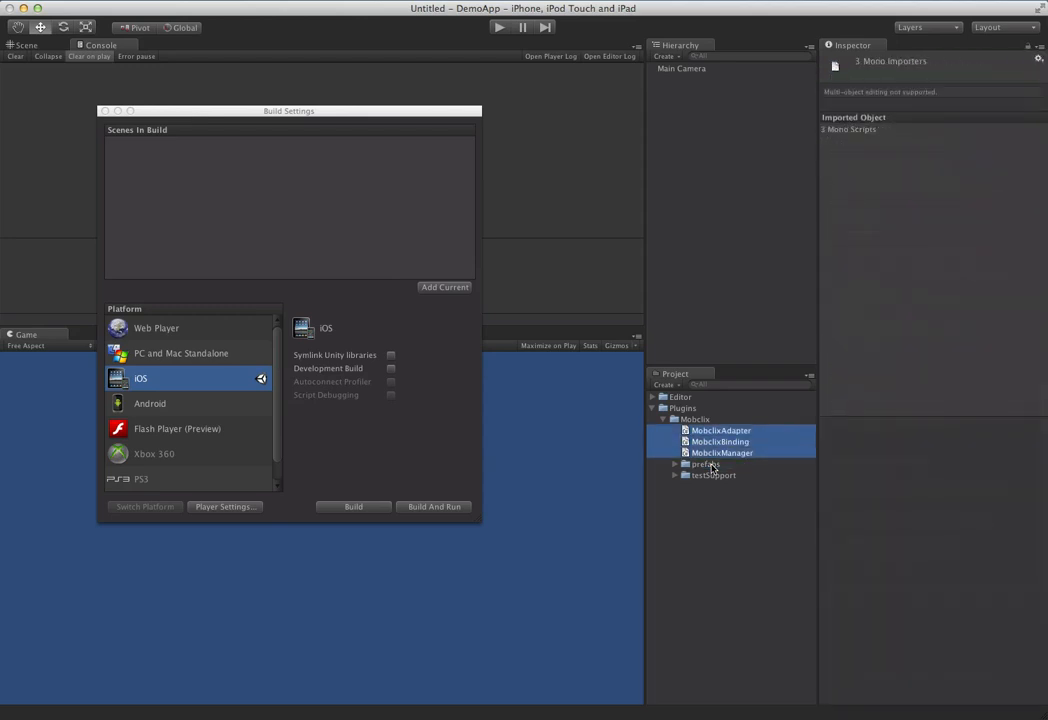
- Open testSupport and preview the MobclixEventListener and MobclixGUIManager scripts
click(713, 474)
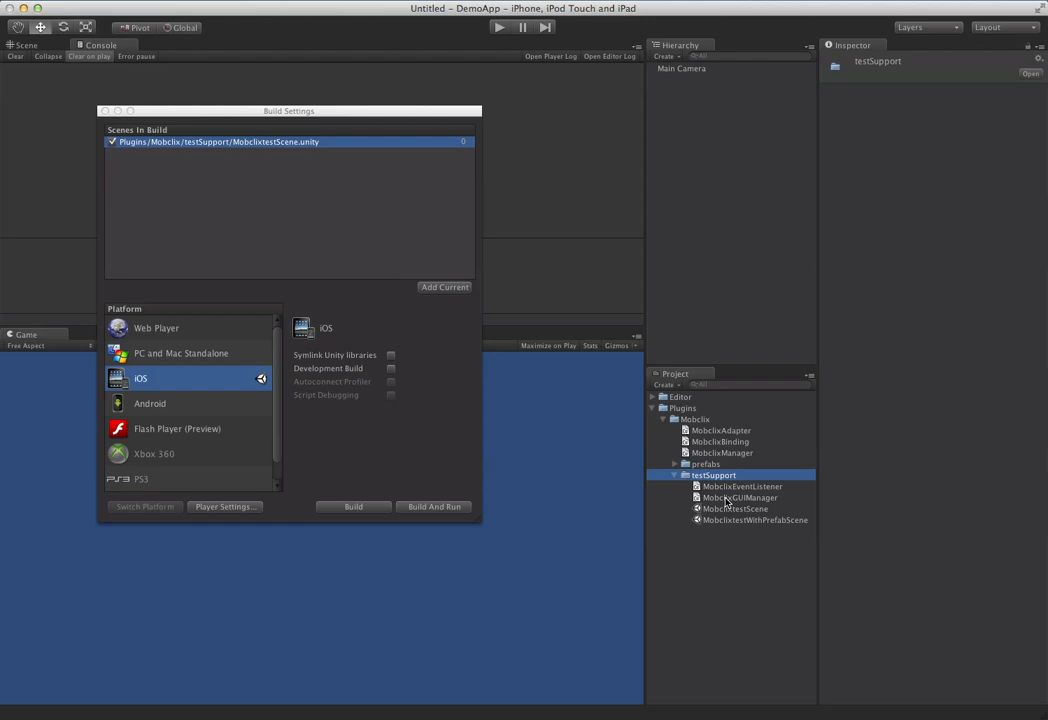
mouse_move(730, 498)
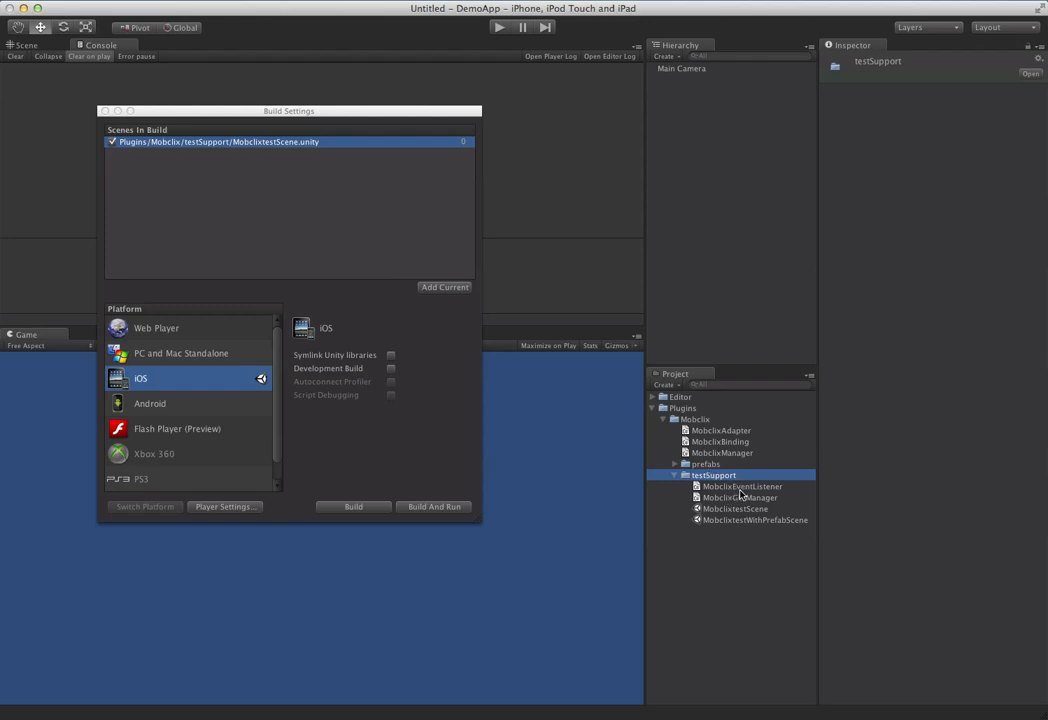
click(742, 487)
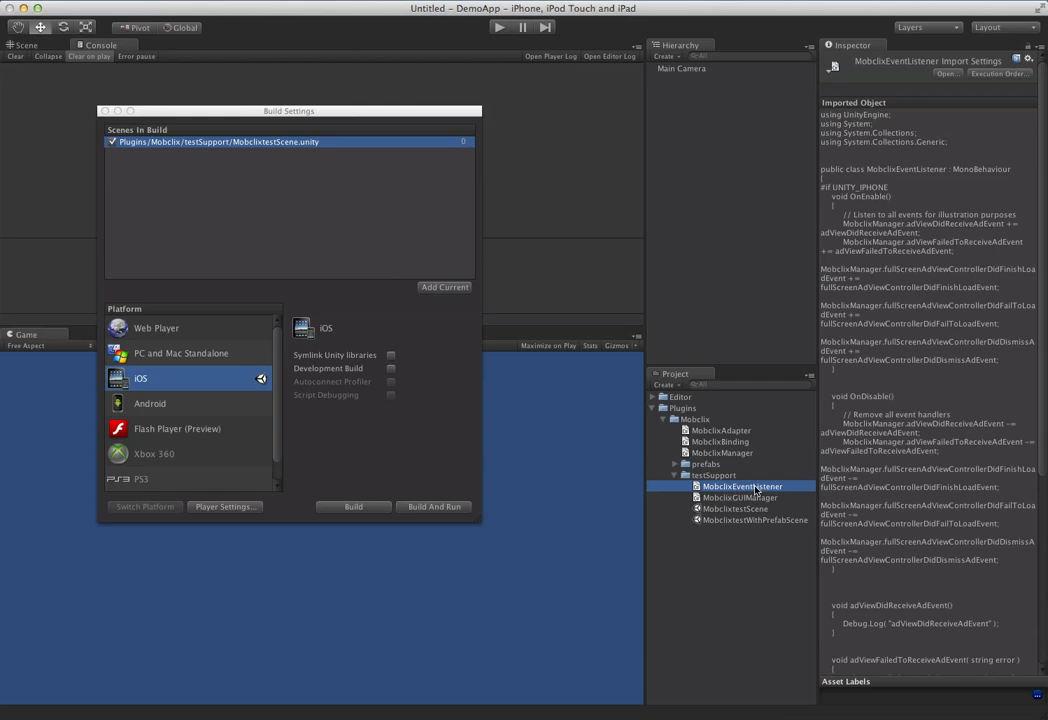
click(740, 497)
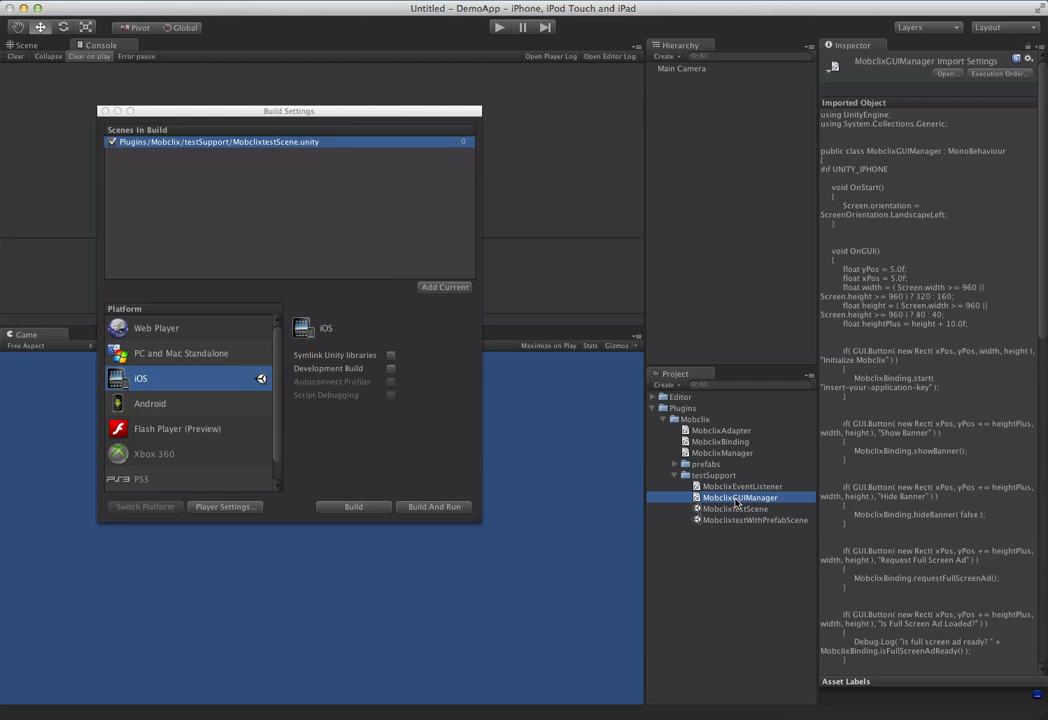
- Open MobclixGUIManager.cs in MonoDevelop and select the placeholder application key text
double_click(740, 497)
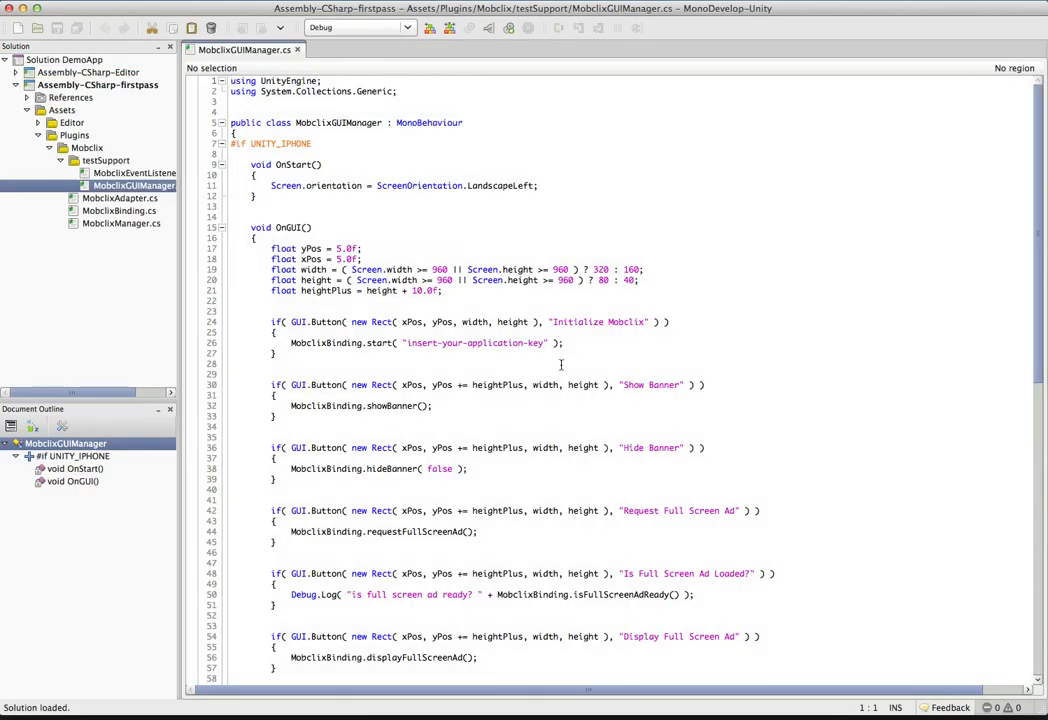
scroll(down, 3)
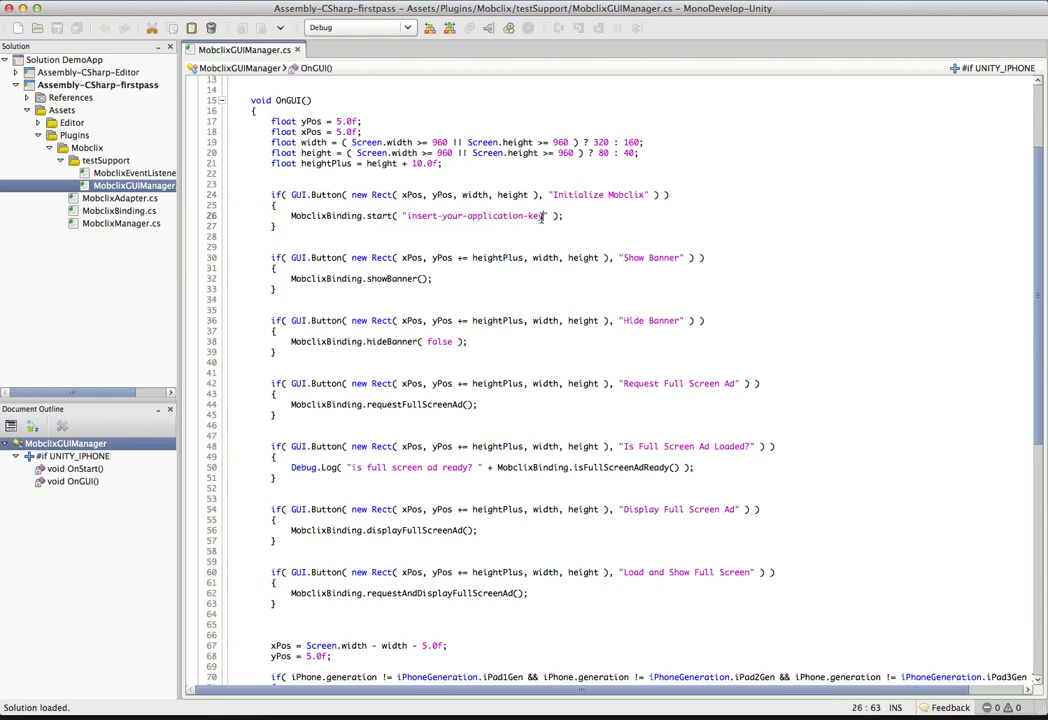
double_click(470, 215)
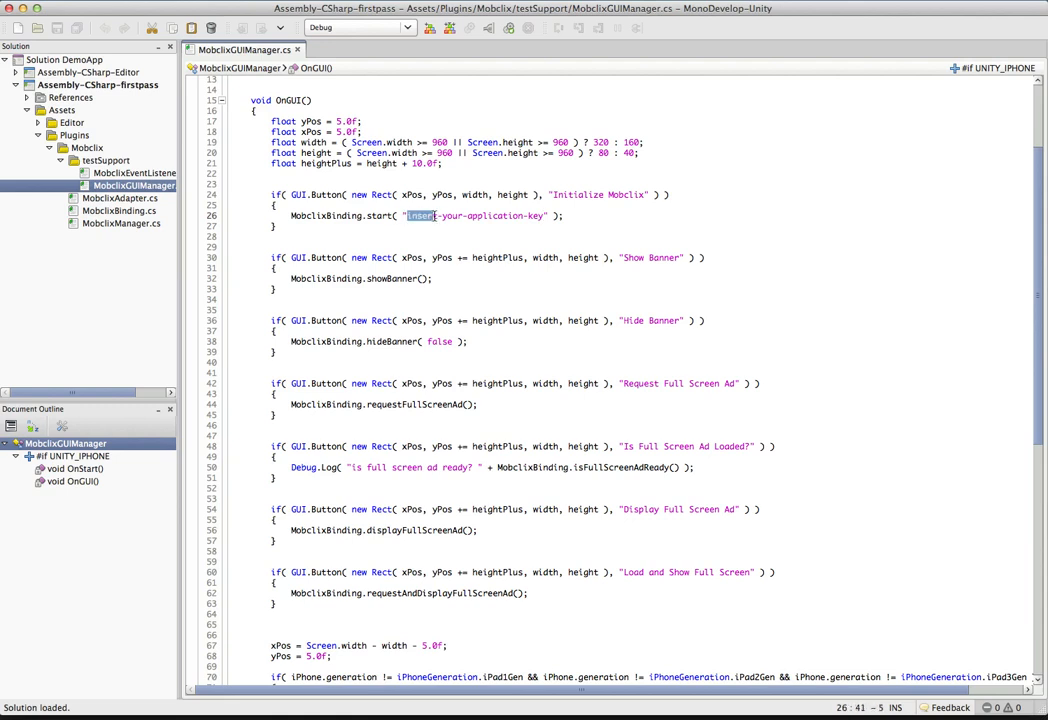
drag(407, 215, 547, 215)
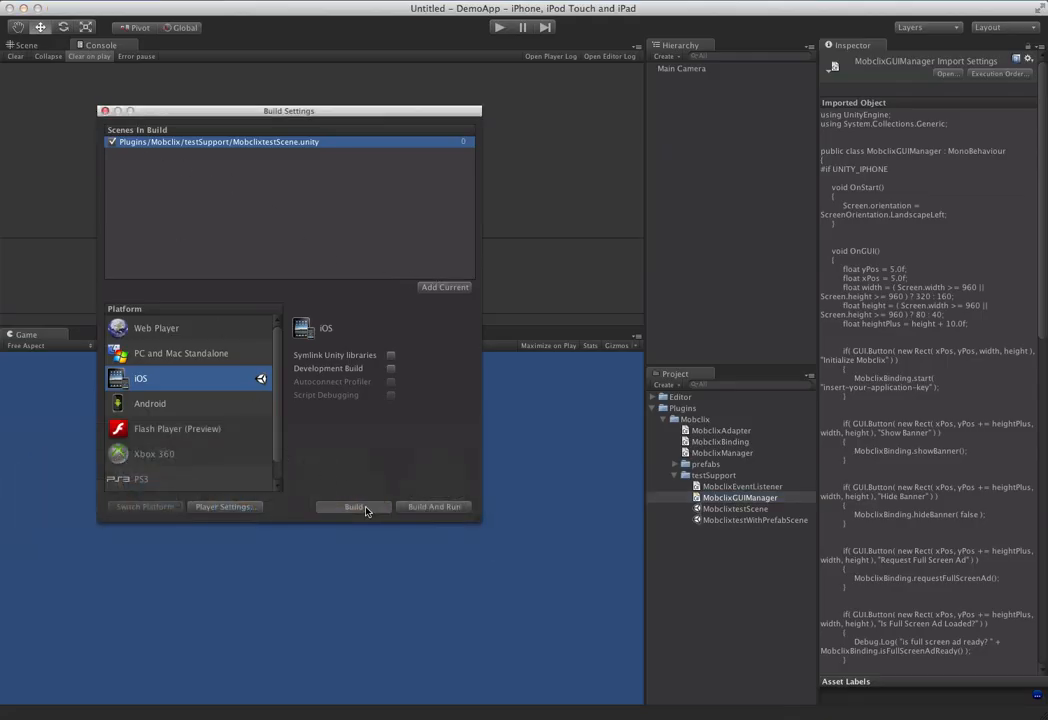
- Build the iOS player into an Xcode folder, then close Build Settings
click(352, 507)
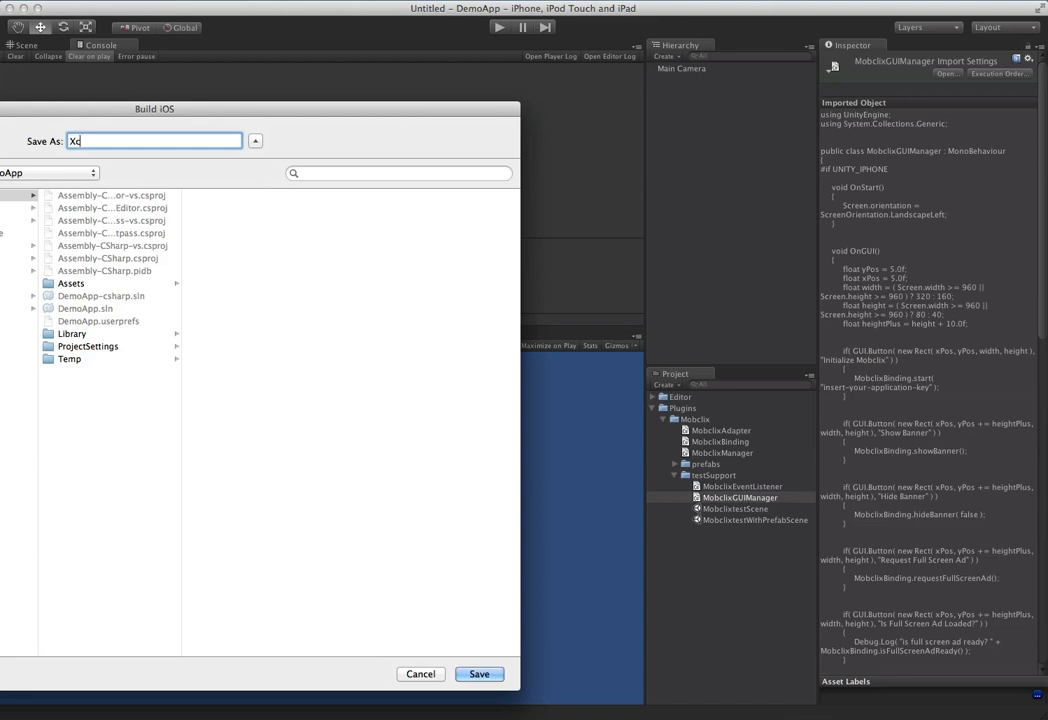
click(479, 673)
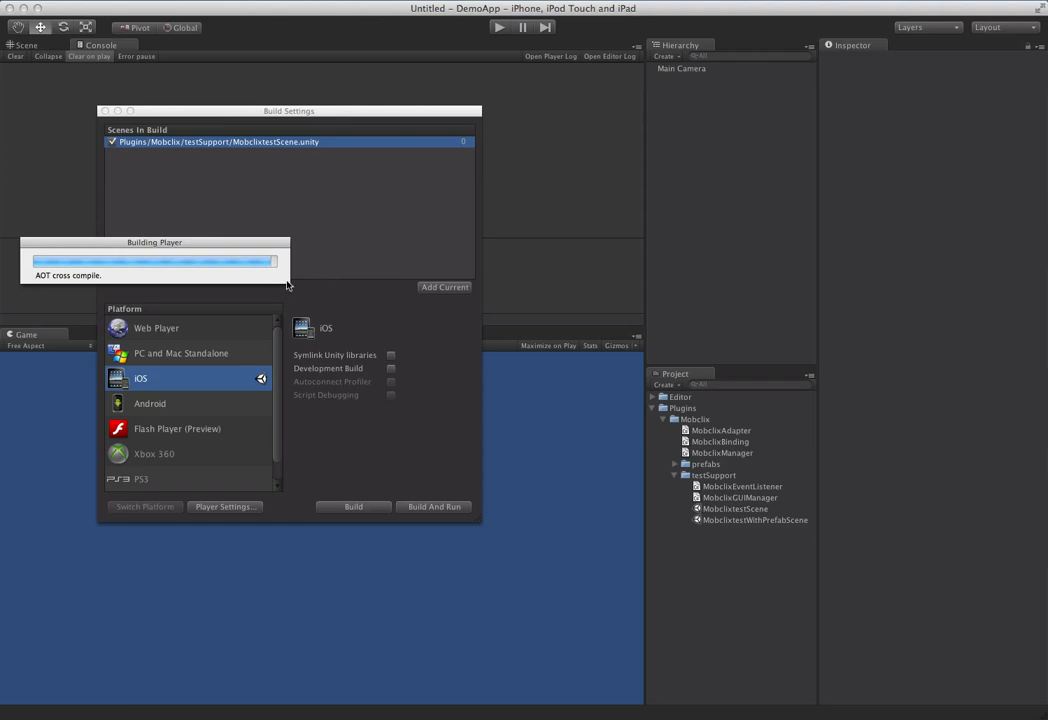
mouse_move(192, 256)
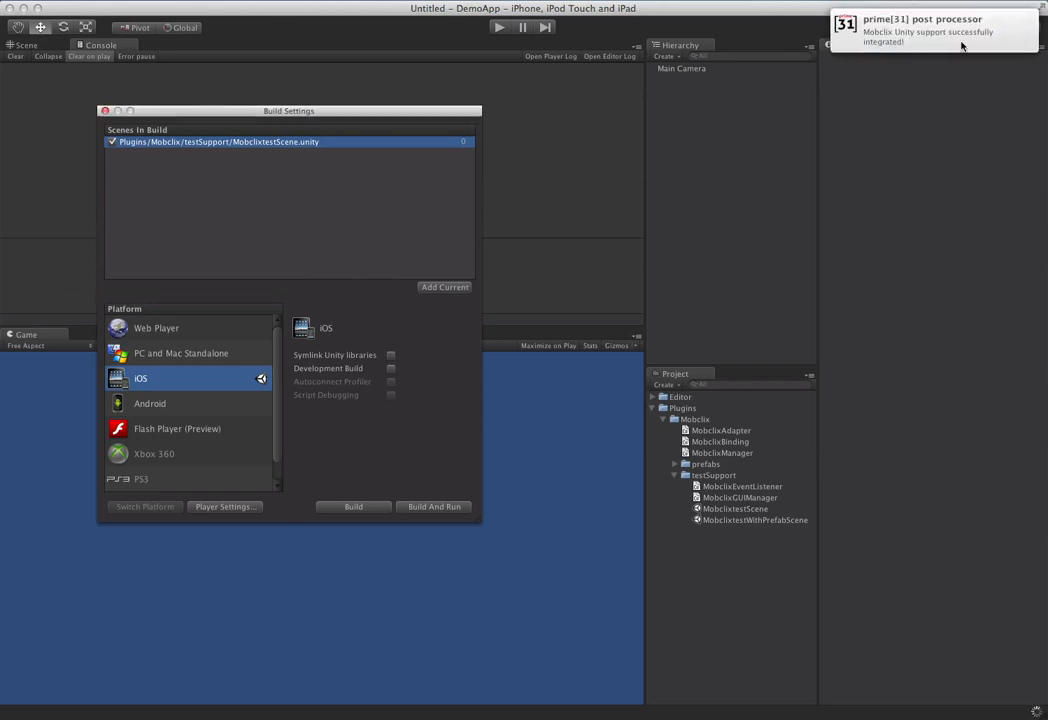
mouse_move(866, 37)
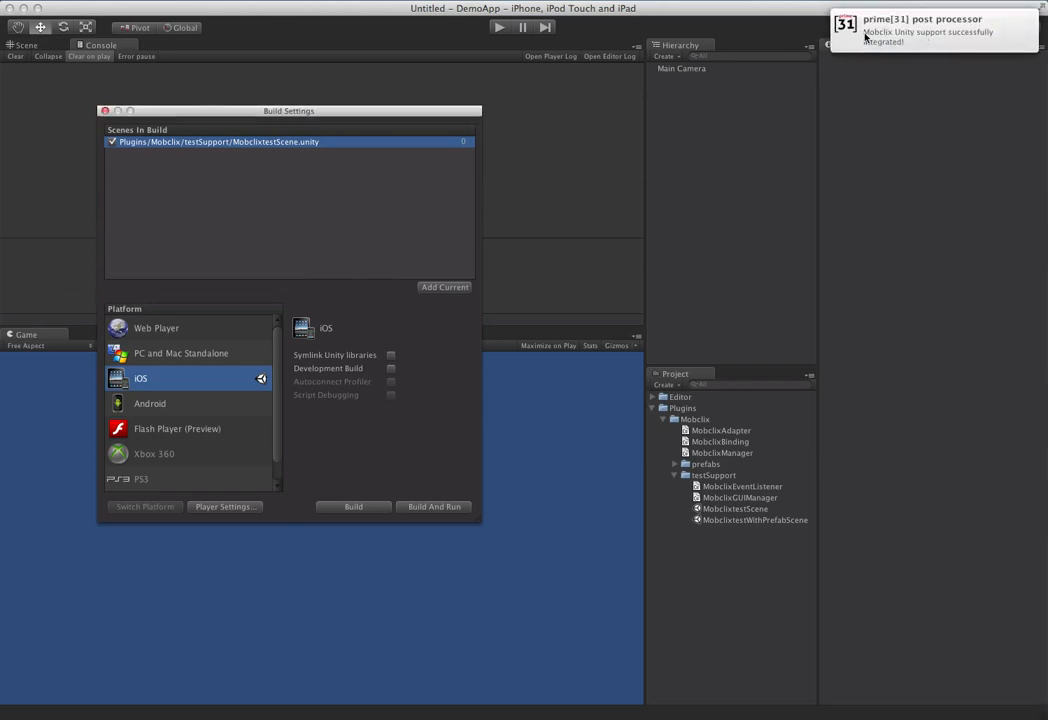
mouse_move(697, 167)
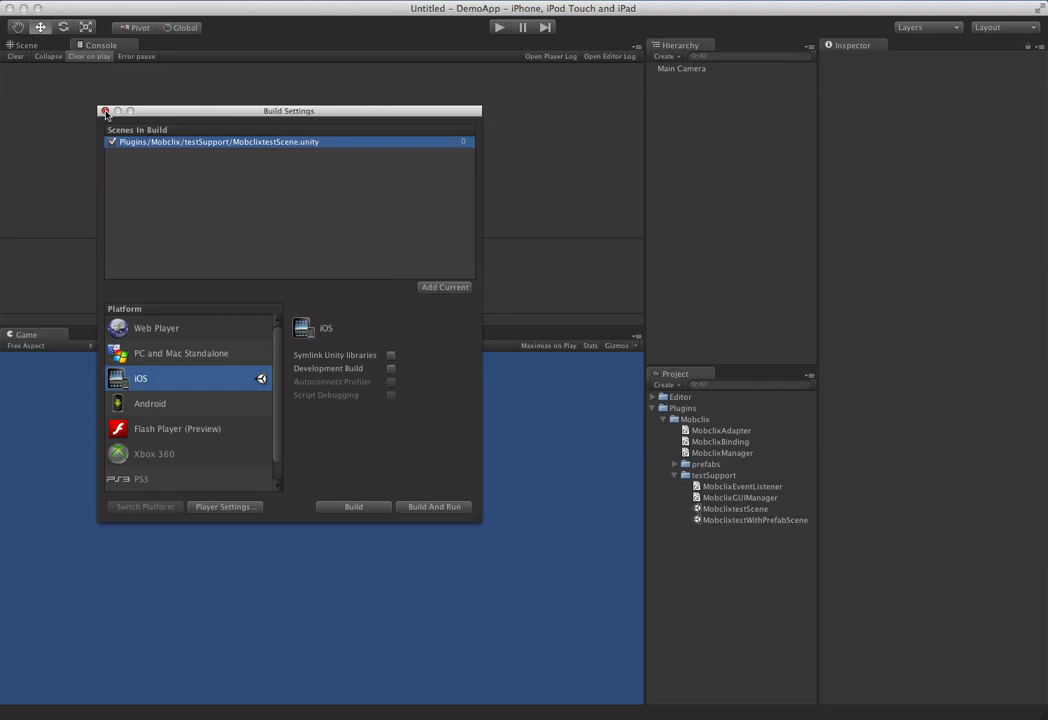
click(105, 111)
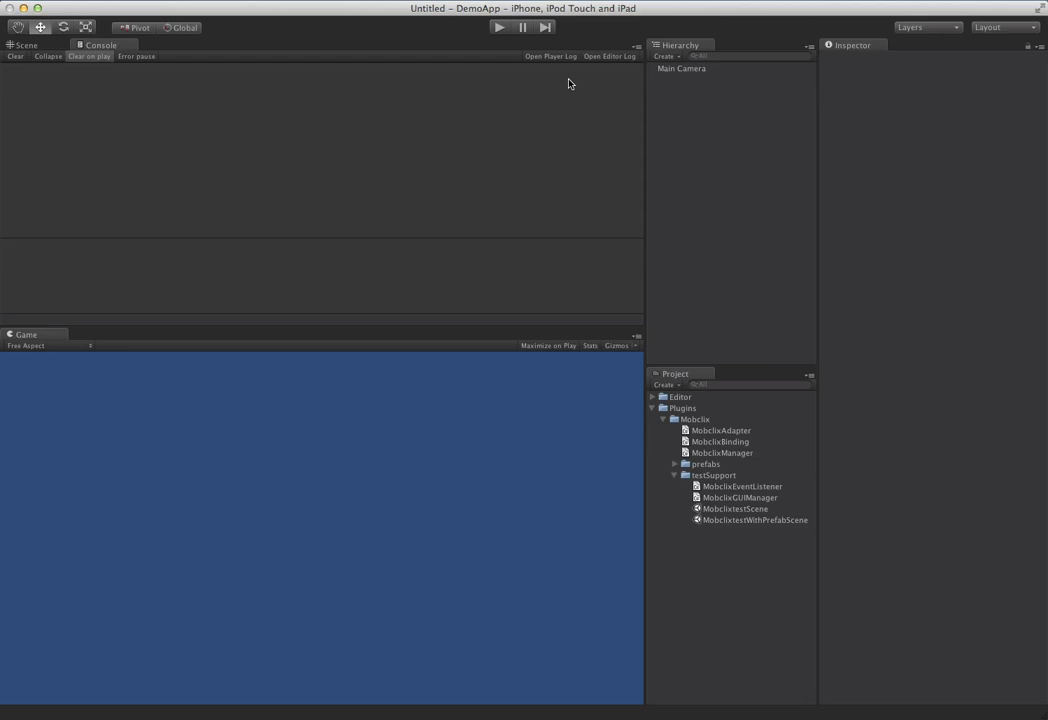
mouse_move(401, 38)
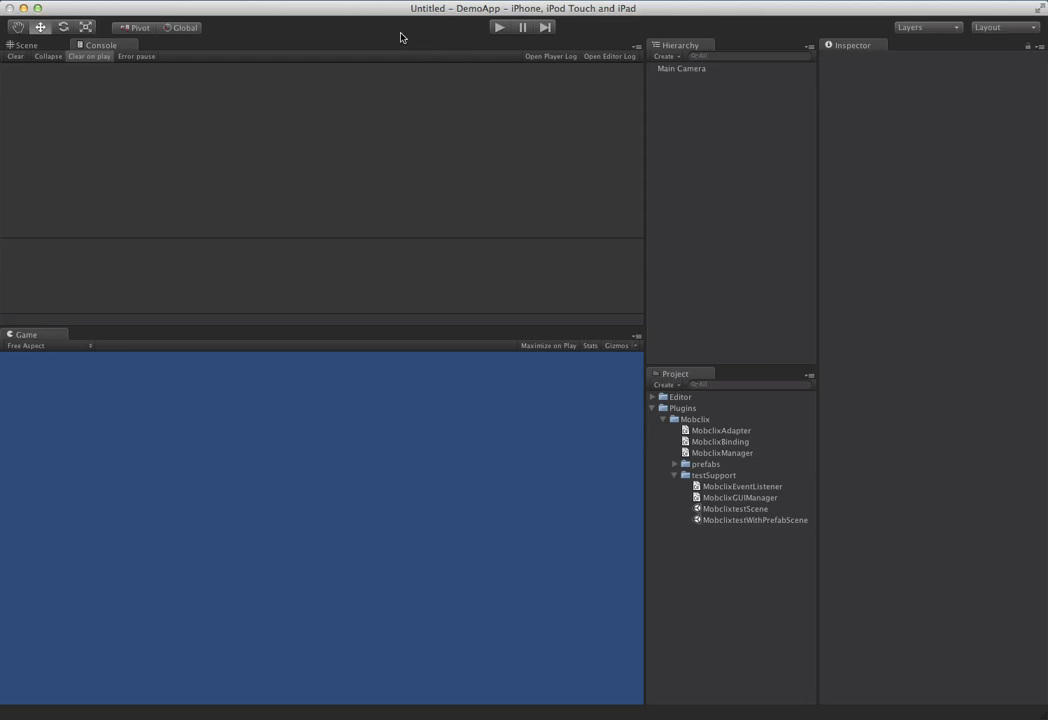
mouse_move(817, 83)
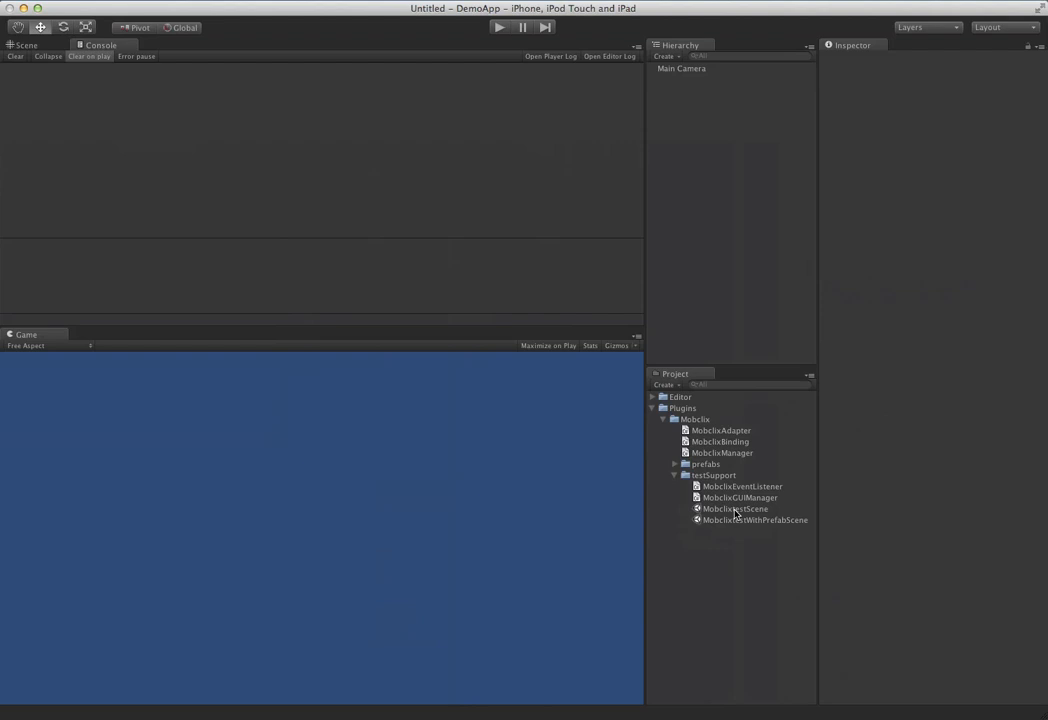
- Reveal the project in Finder and open Unity-iPhone.xcodeproj from the Xcode folder
right_click(735, 513)
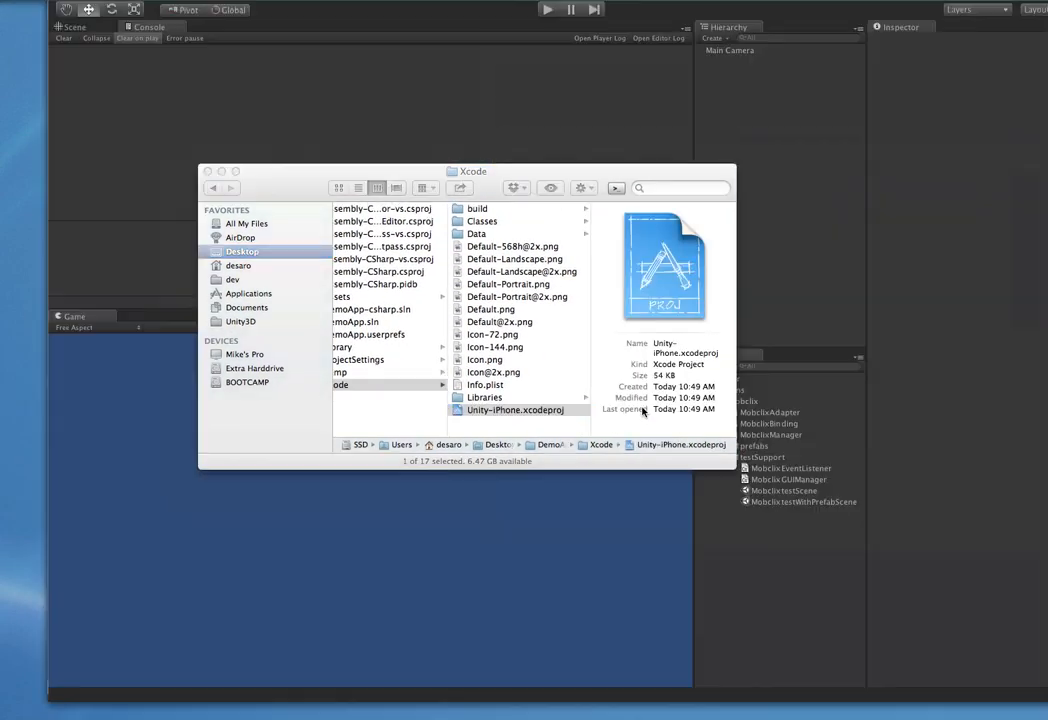
double_click(515, 410)
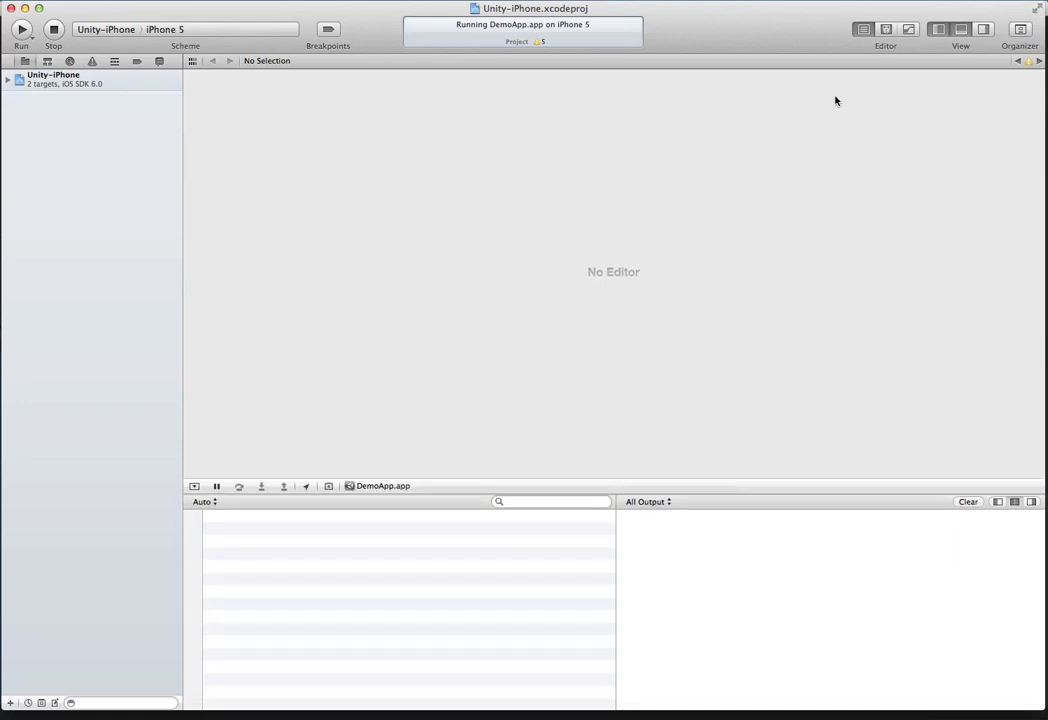
- Toggle Xcode's debug area off and back on, then clear the console log
click(959, 29)
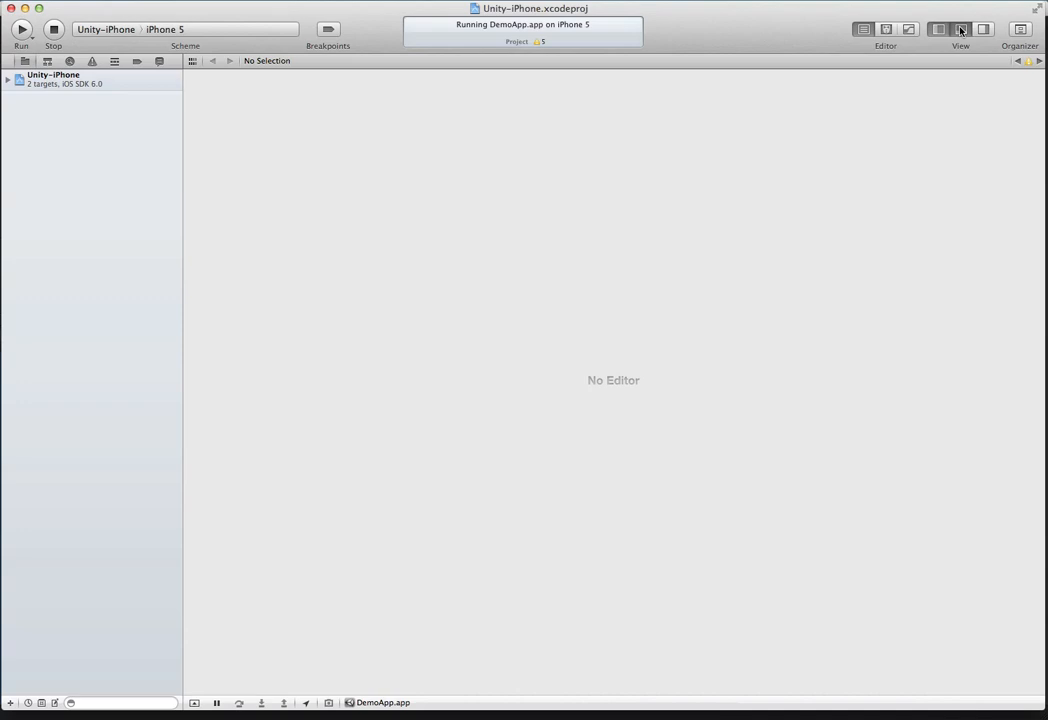
click(937, 29)
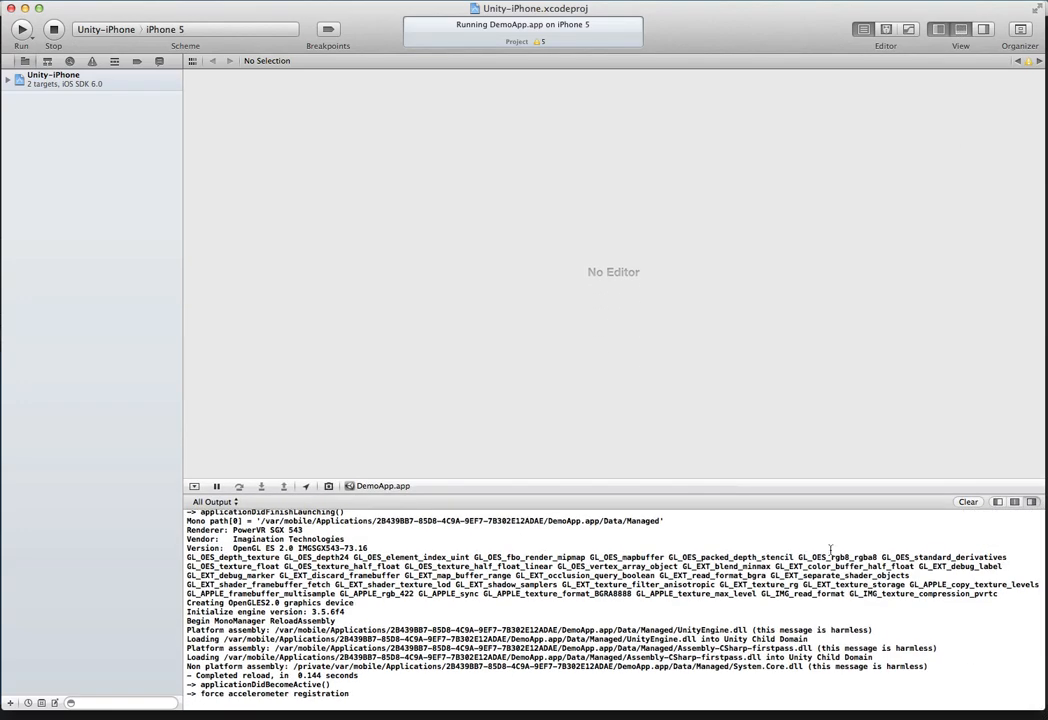
click(967, 501)
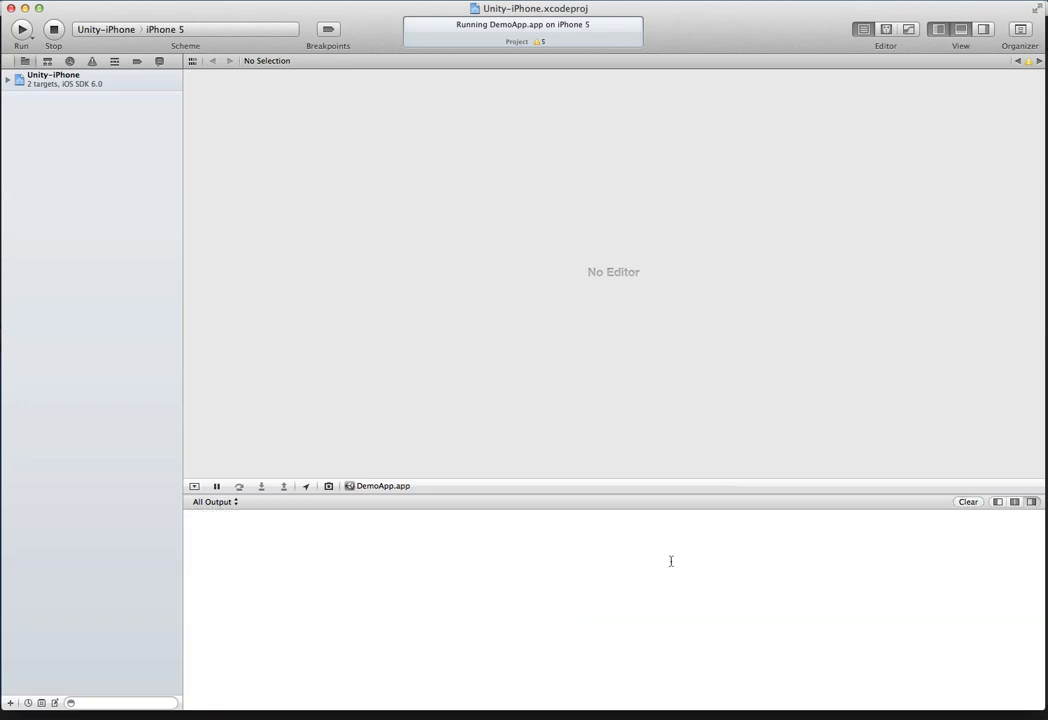
mouse_move(651, 359)
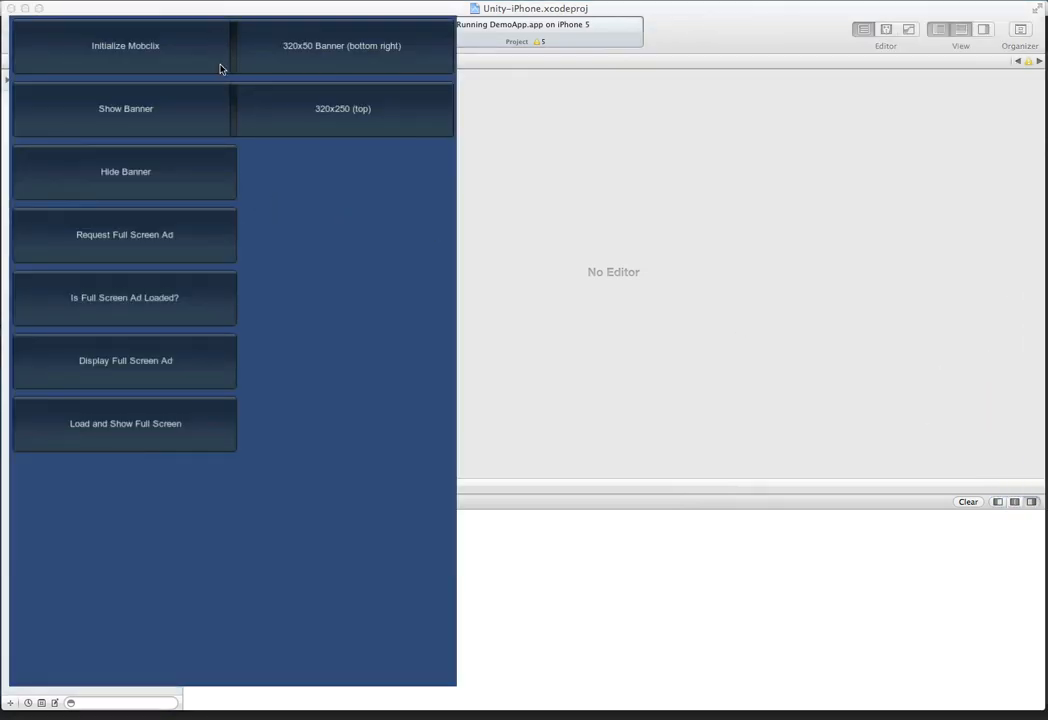
mouse_move(279, 146)
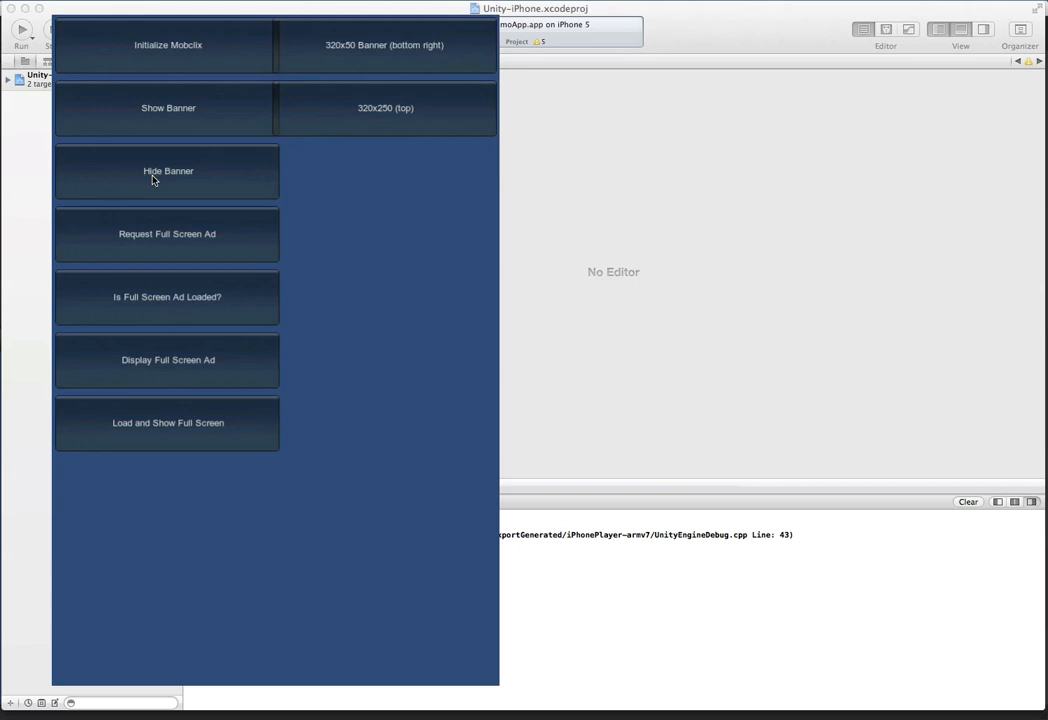
mouse_move(360, 53)
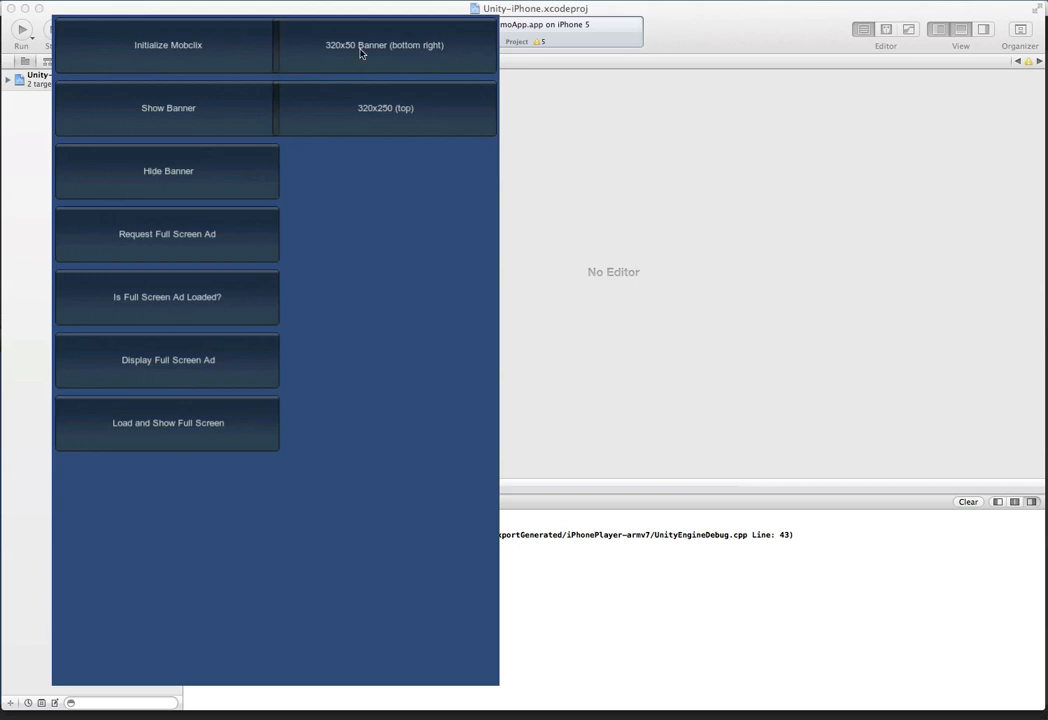
mouse_move(344, 62)
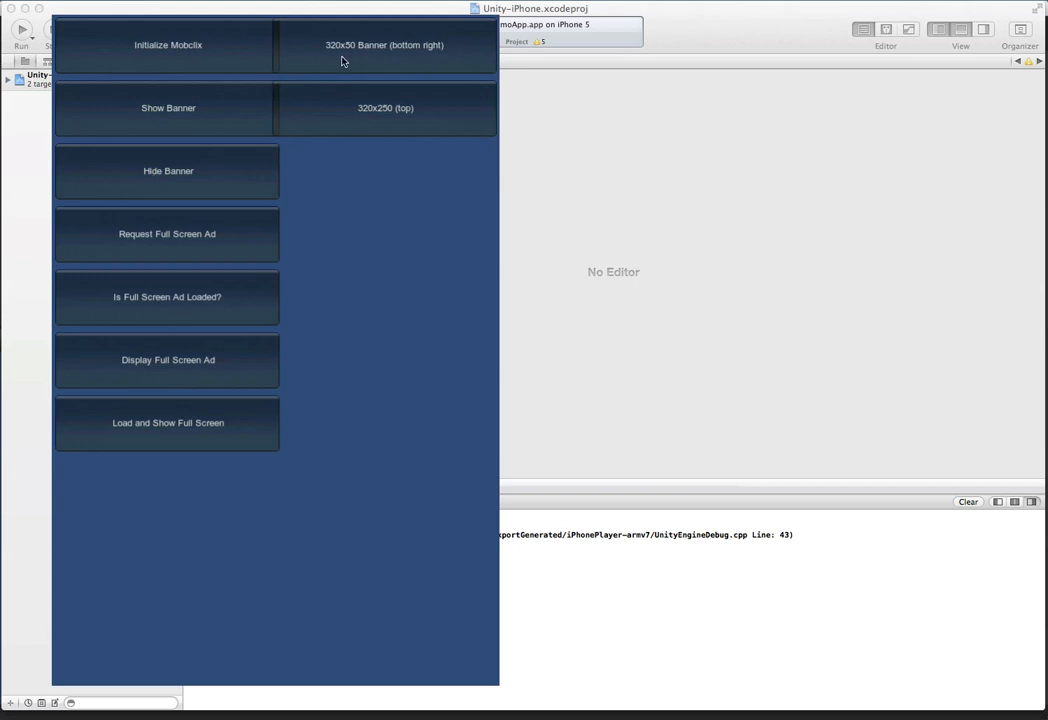
mouse_move(373, 62)
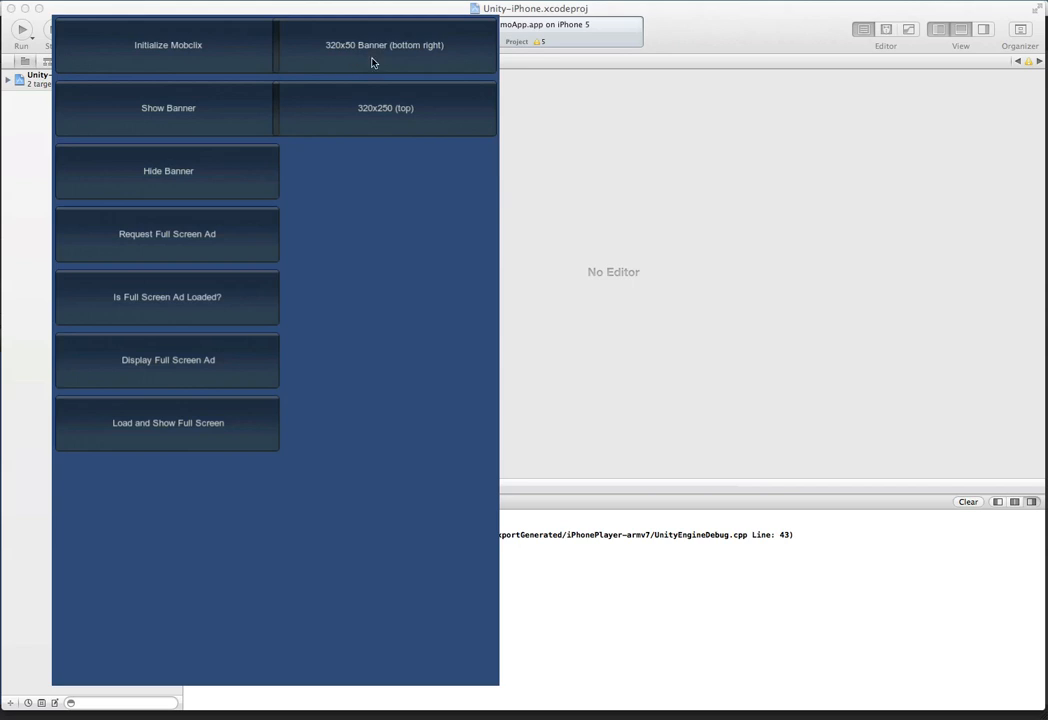
mouse_move(388, 256)
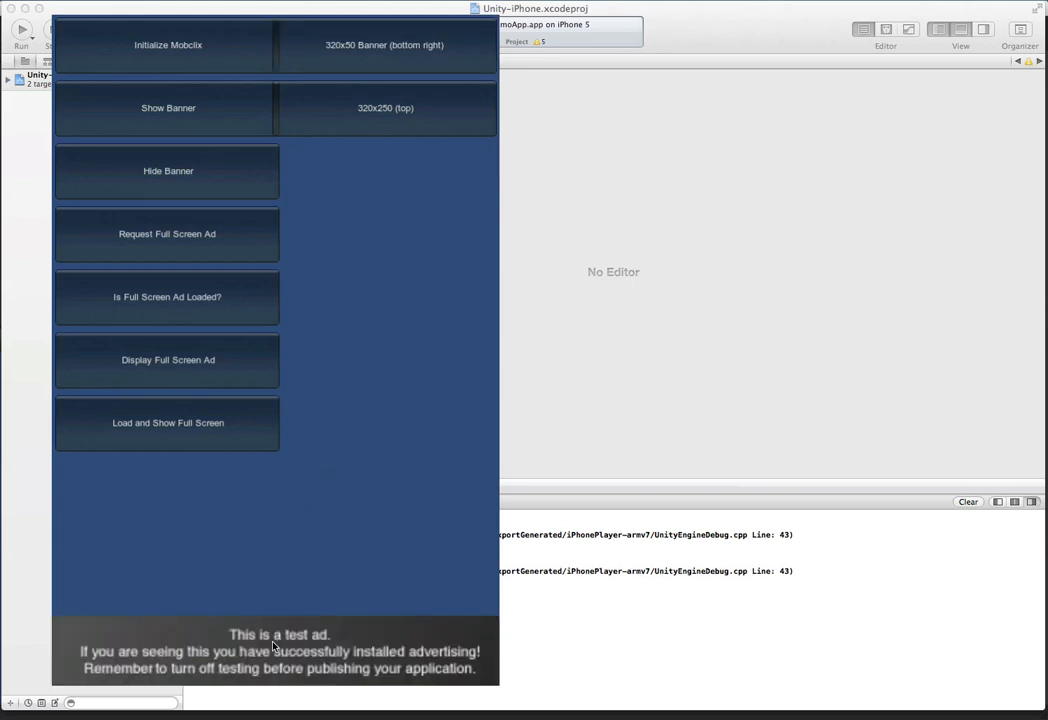
mouse_move(587, 575)
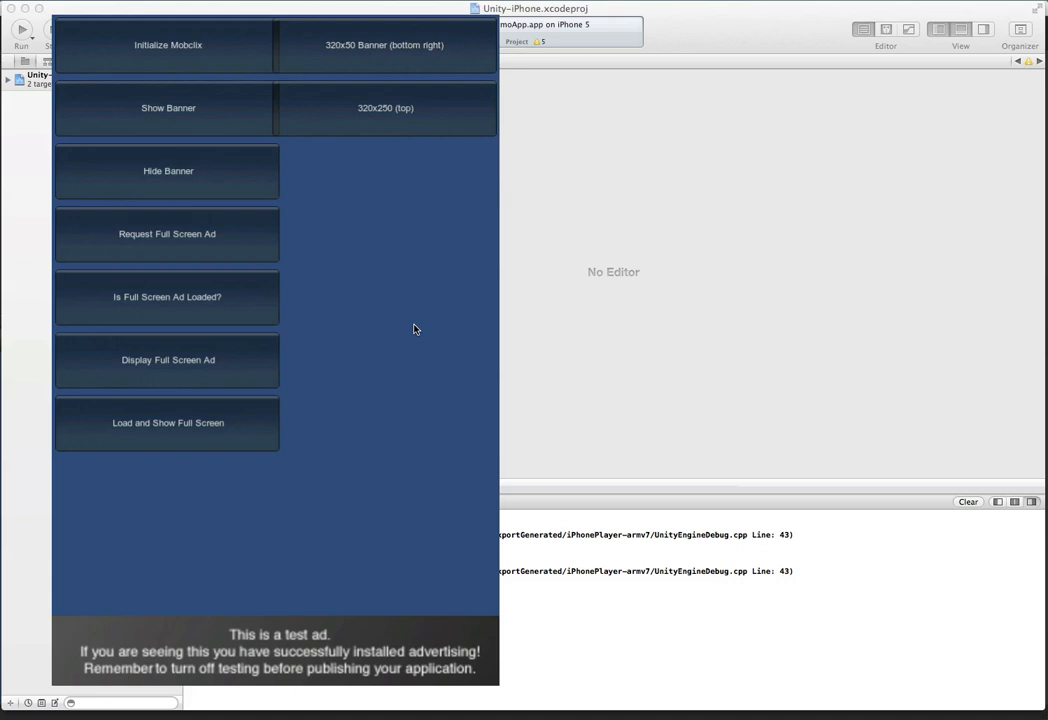
- Show and then hide the 320x50 test banner on the device
click(168, 170)
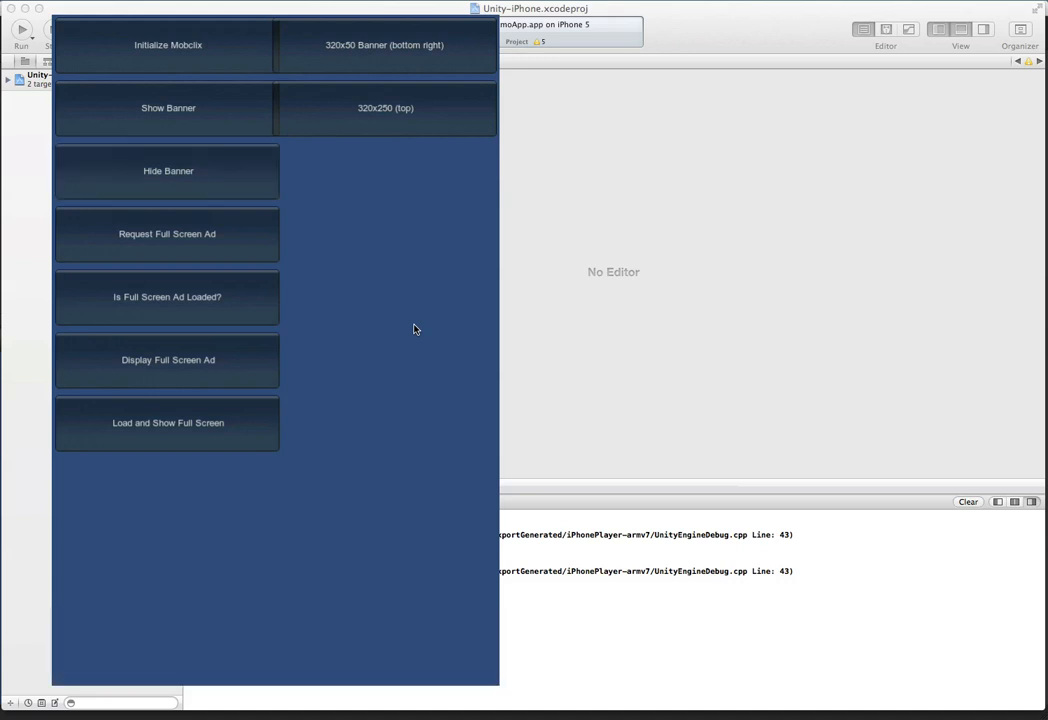
click(168, 107)
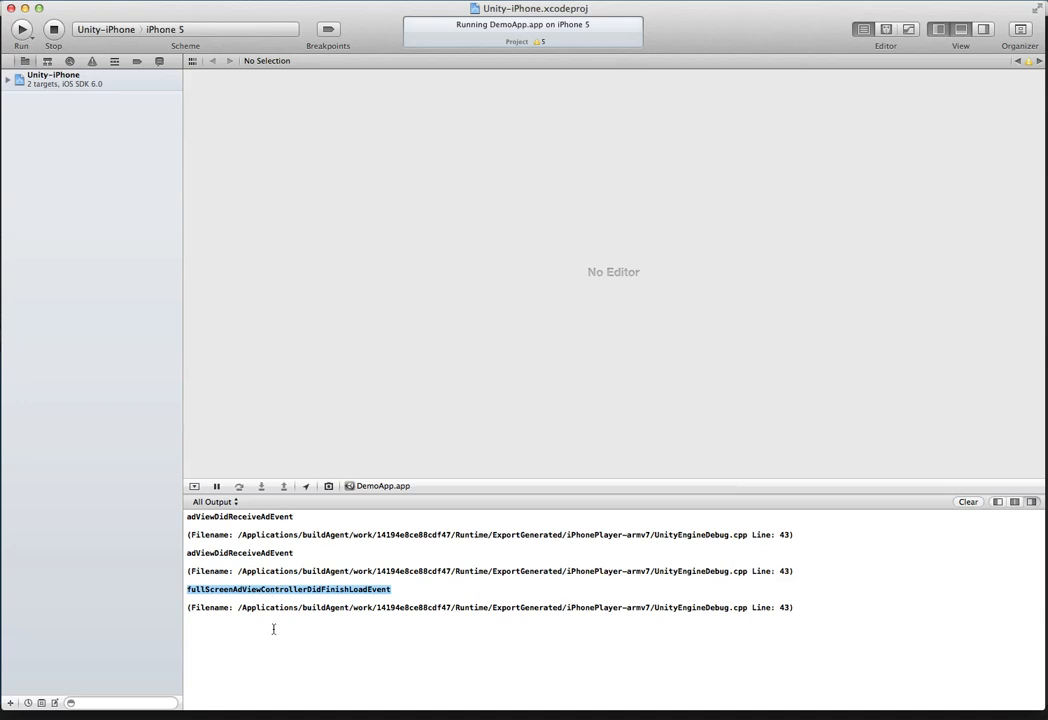
mouse_move(673, 543)
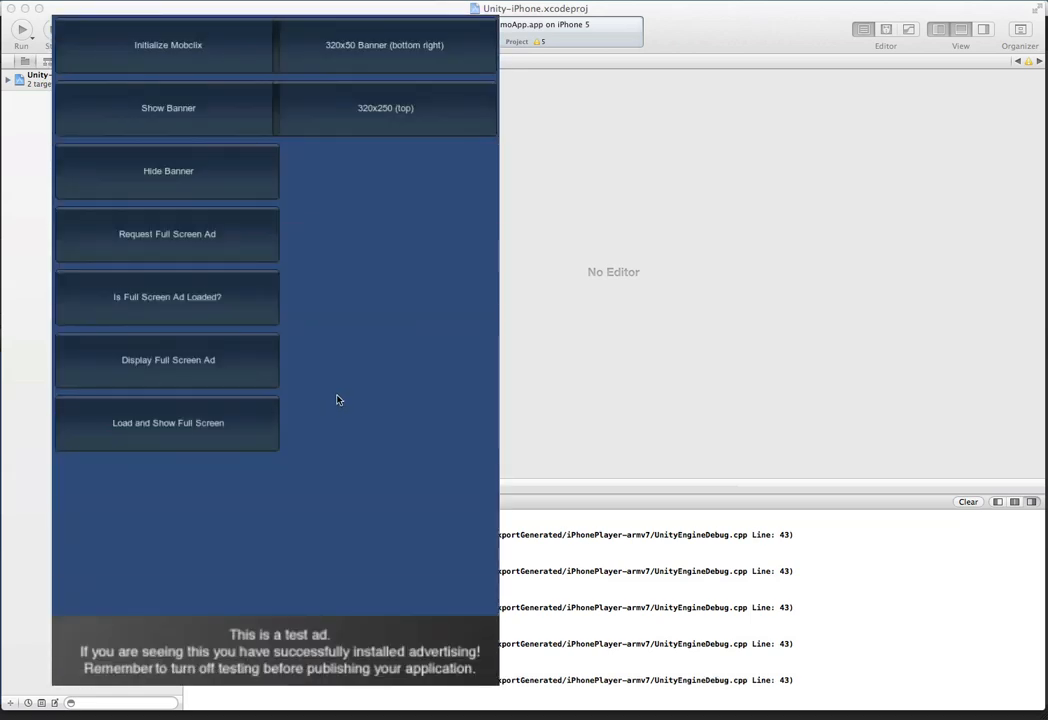
mouse_move(558, 586)
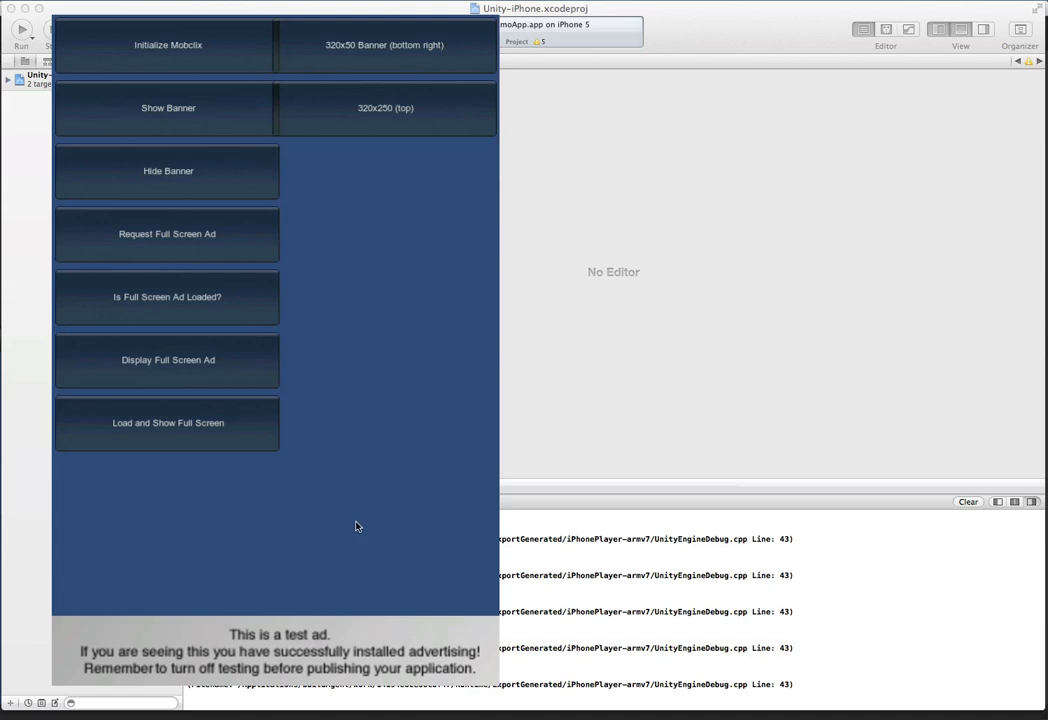
mouse_move(413, 125)
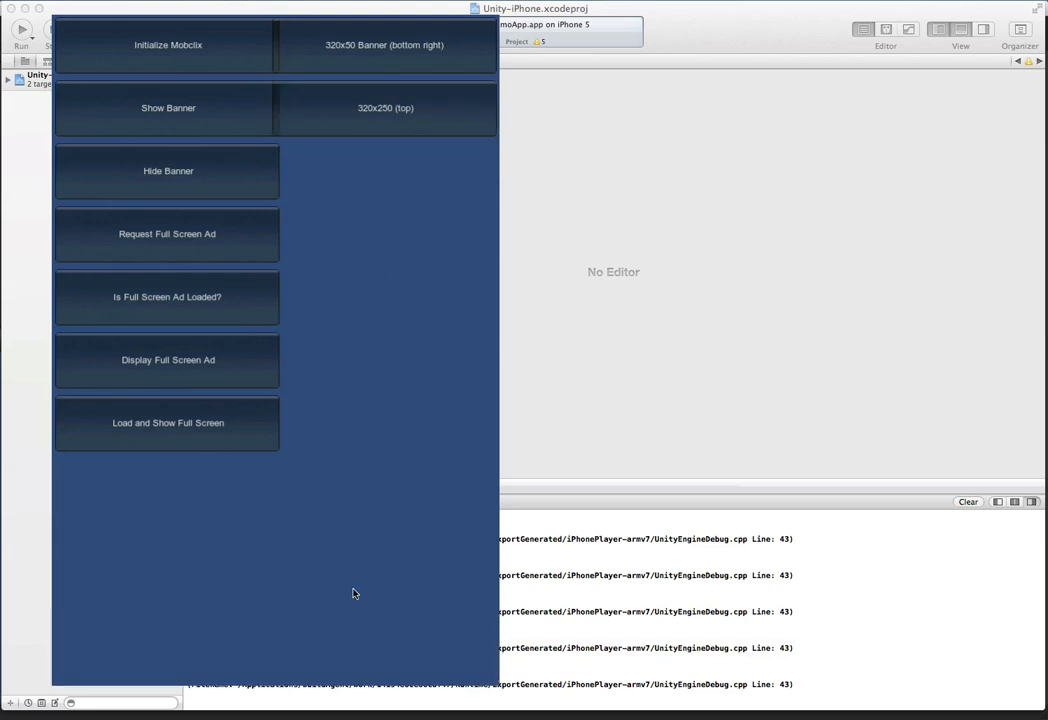
- Show the 320x250 full-screen test ad, then close it
click(167, 359)
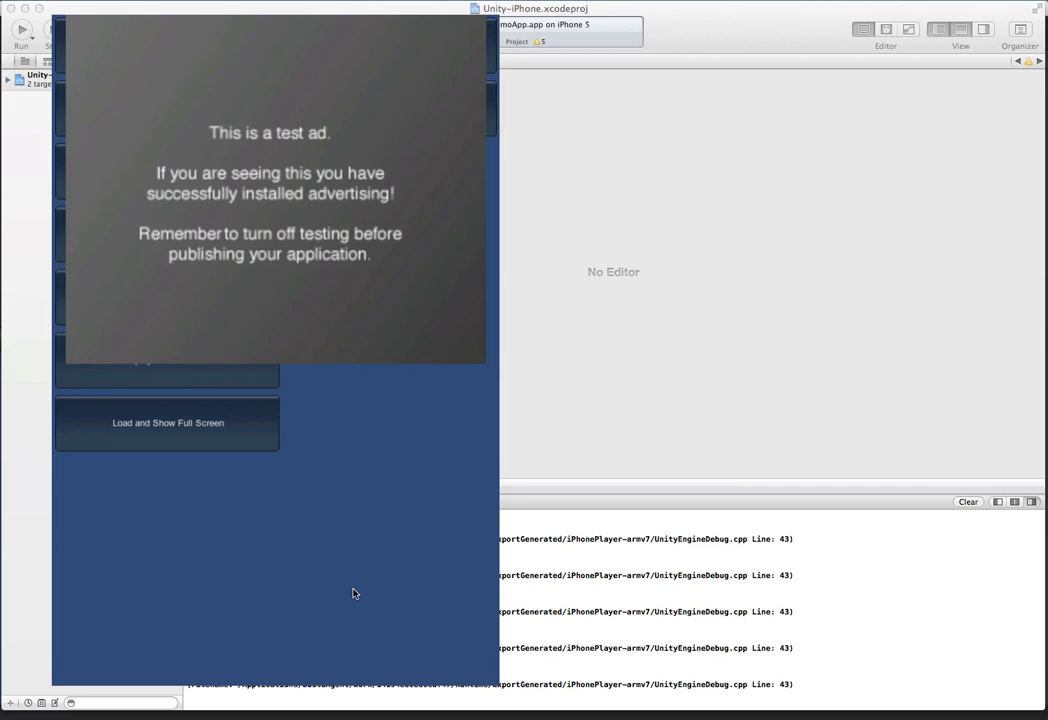
mouse_move(147, 436)
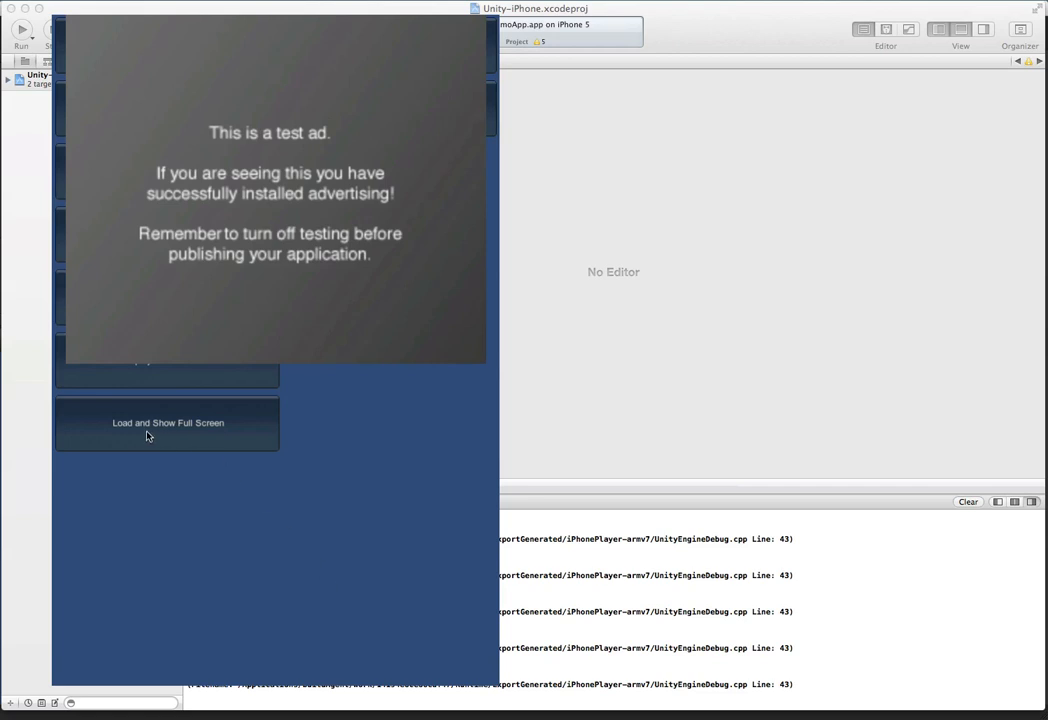
mouse_move(288, 456)
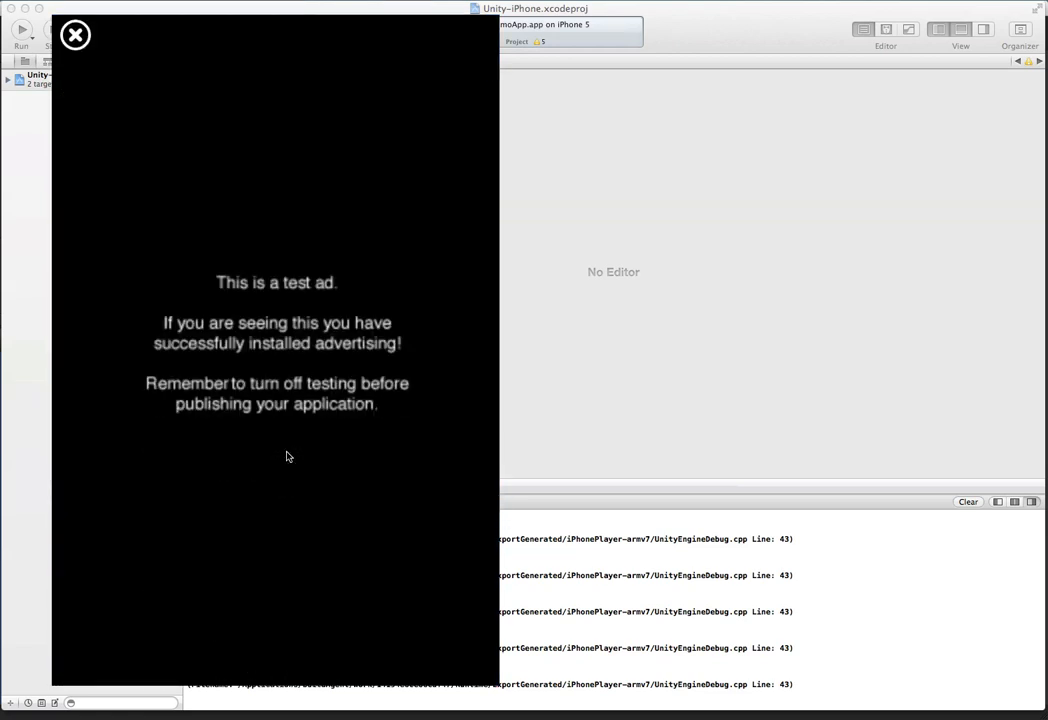
click(75, 35)
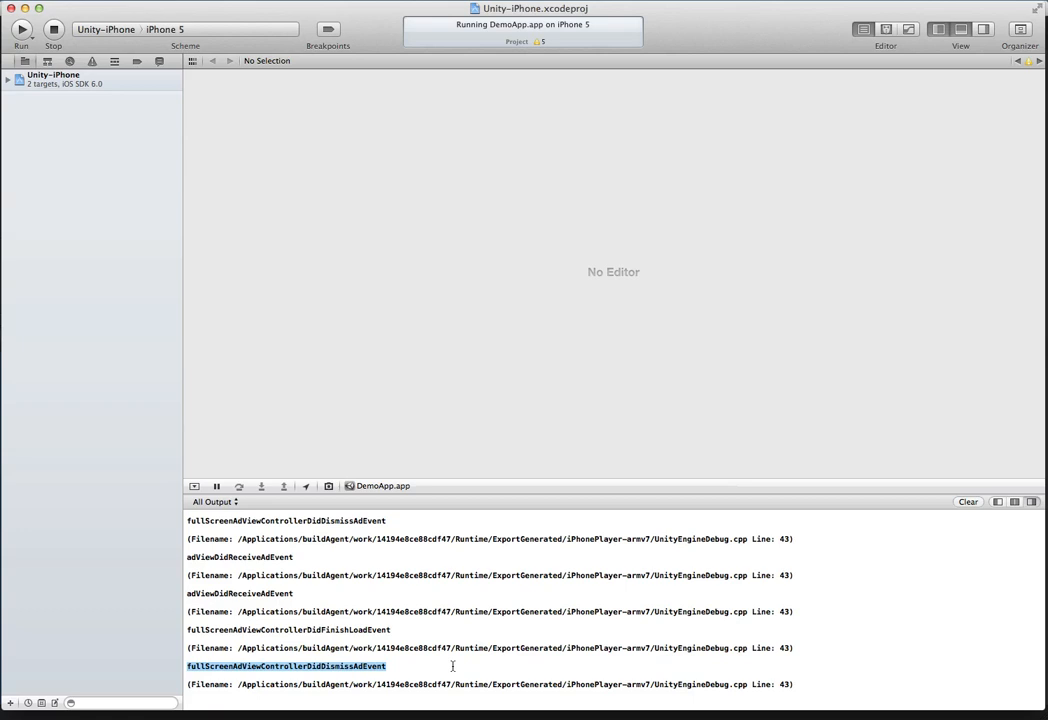
mouse_move(303, 462)
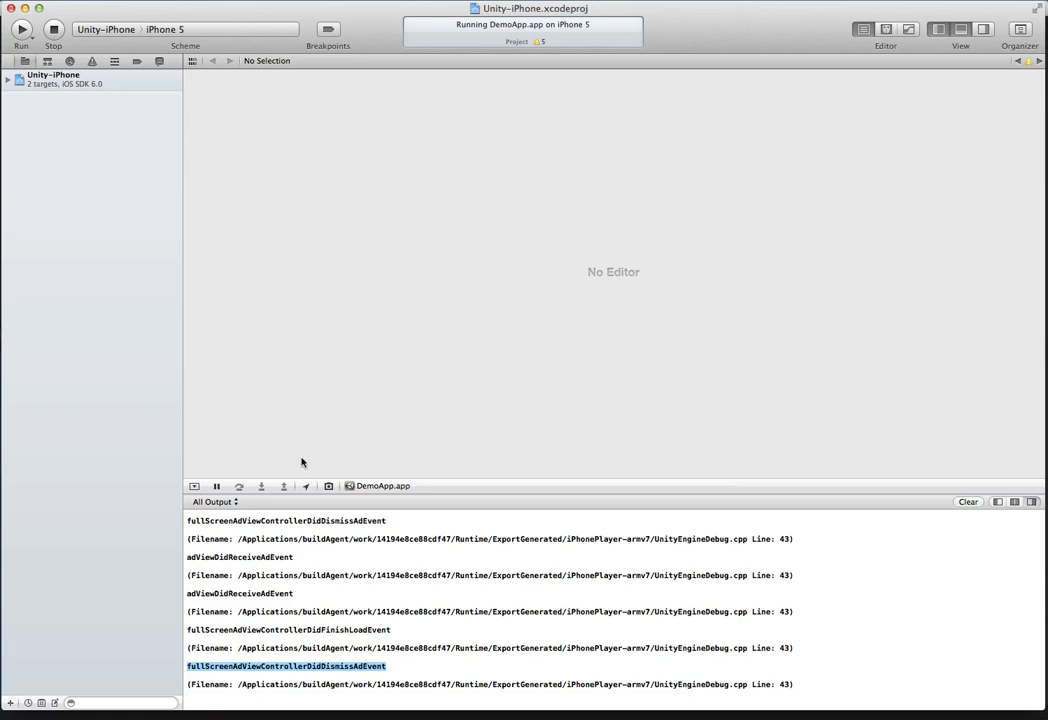
mouse_move(60, 43)
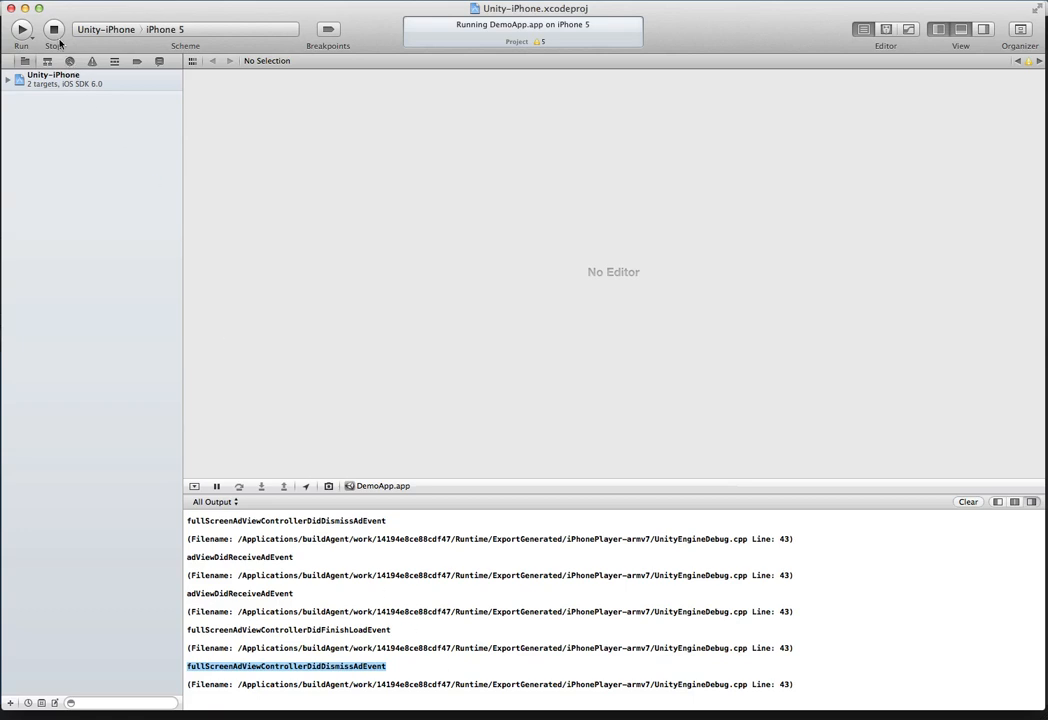
mouse_move(53, 35)
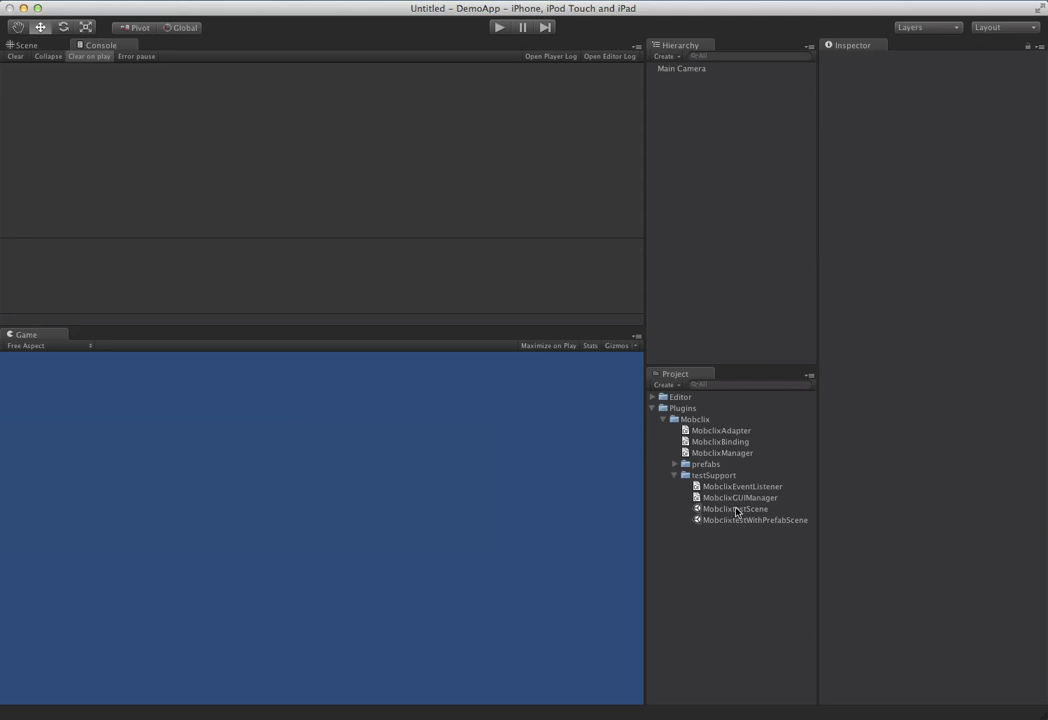
- Open MobclixtestScene and inspect the MobclixManager prefab and its Hierarchy object
double_click(735, 508)
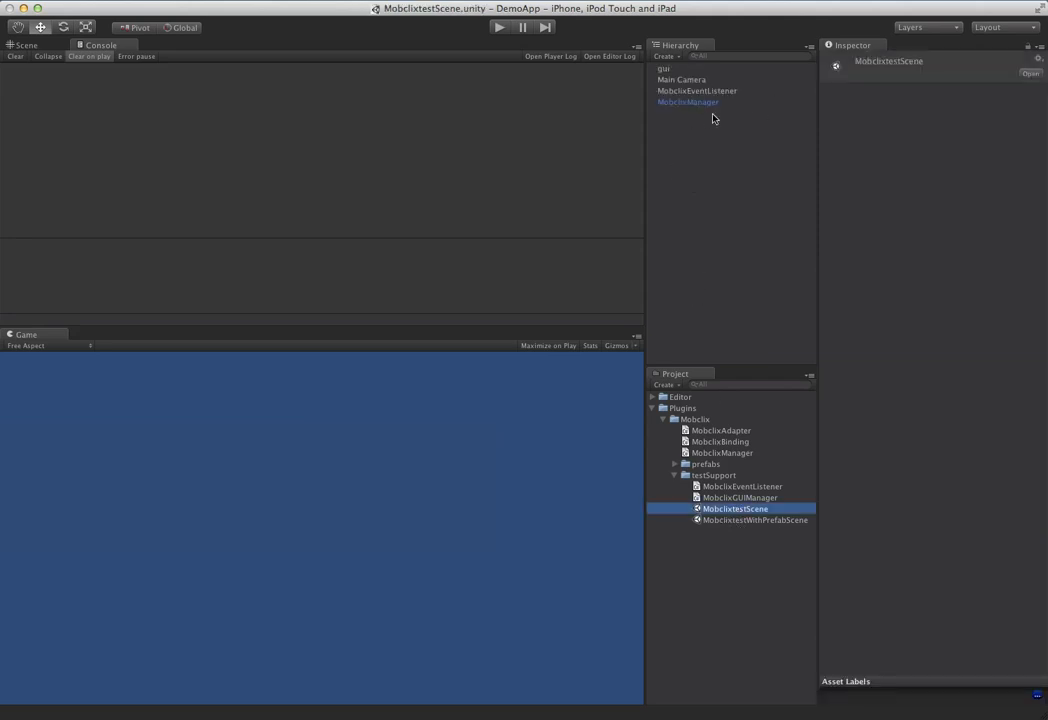
mouse_move(696, 166)
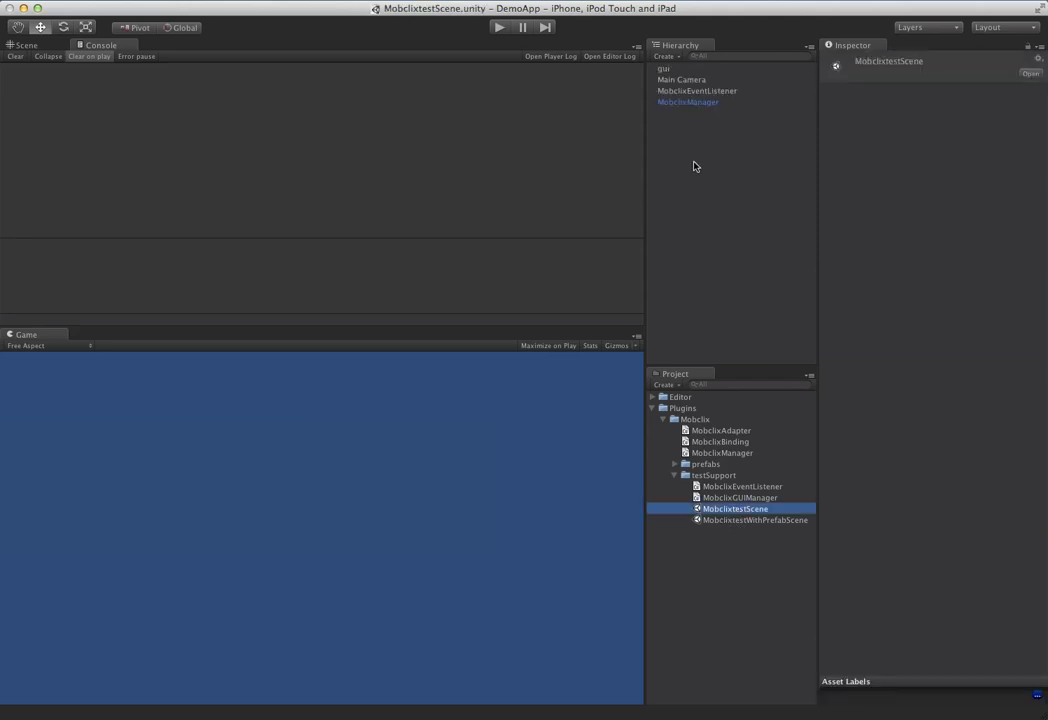
click(688, 101)
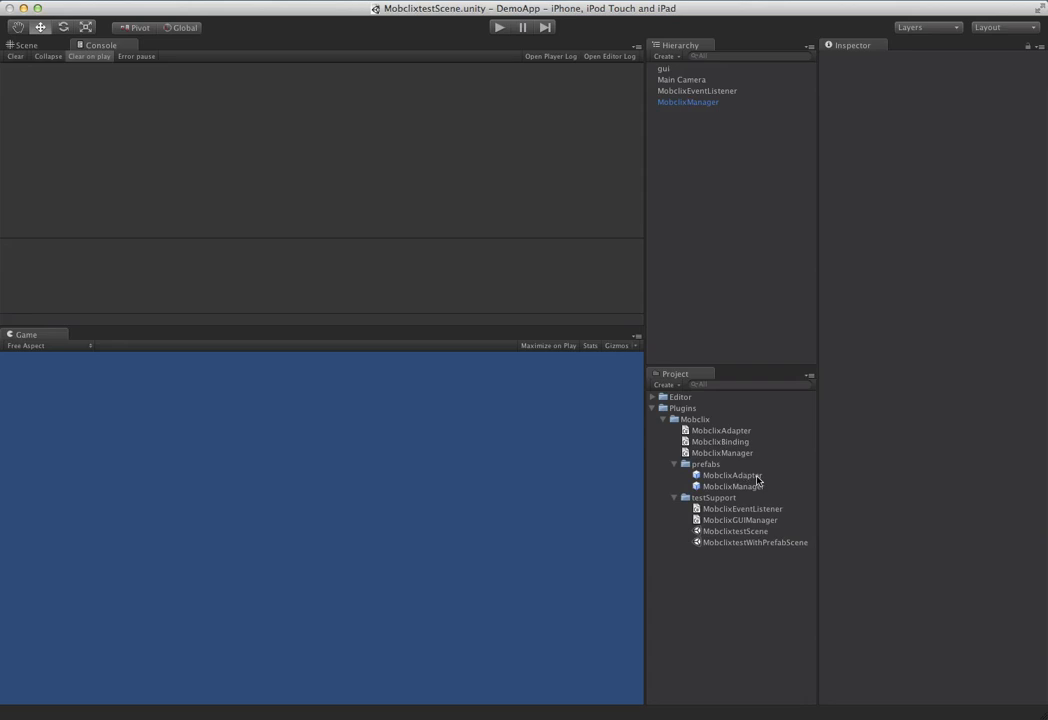
click(733, 486)
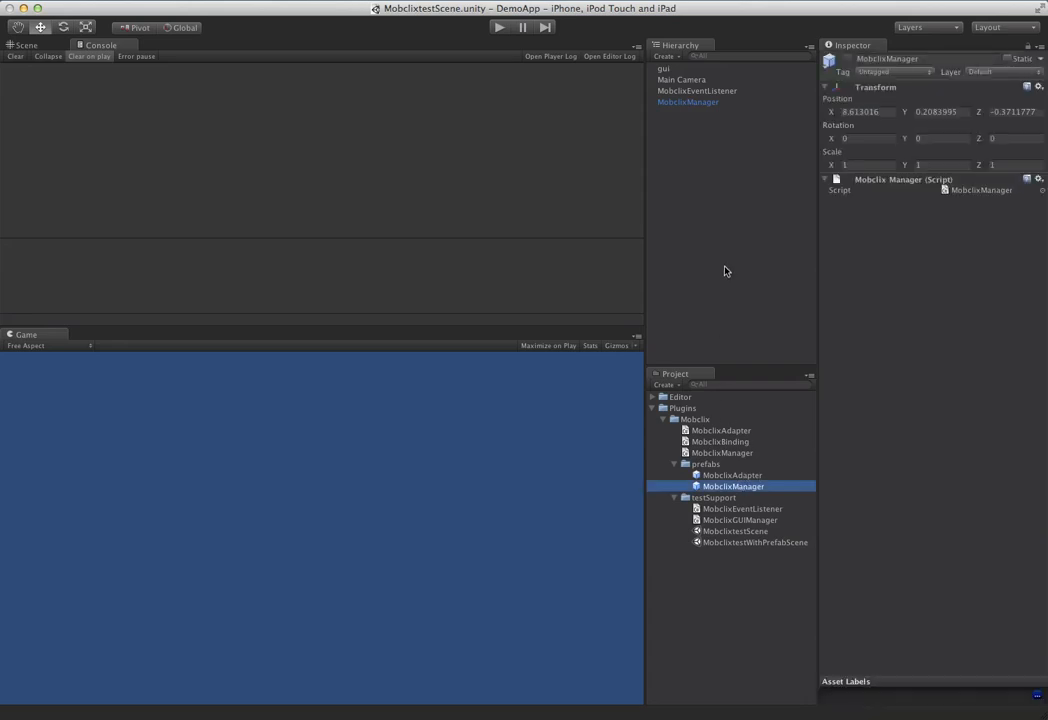
mouse_move(737, 446)
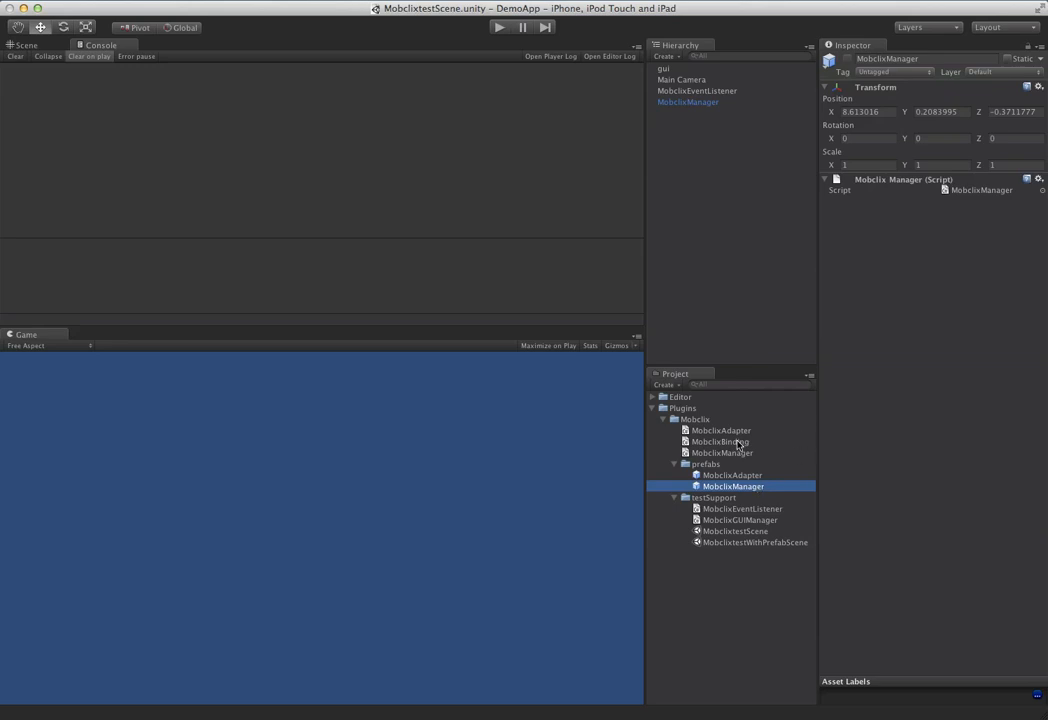
mouse_move(723, 265)
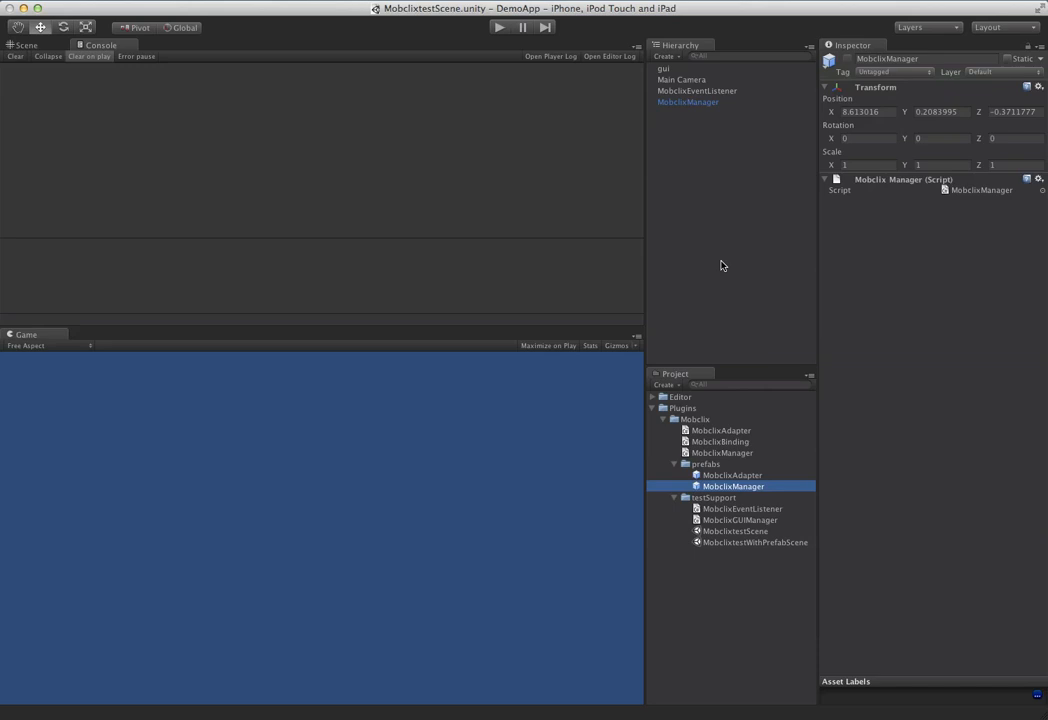
mouse_move(686, 104)
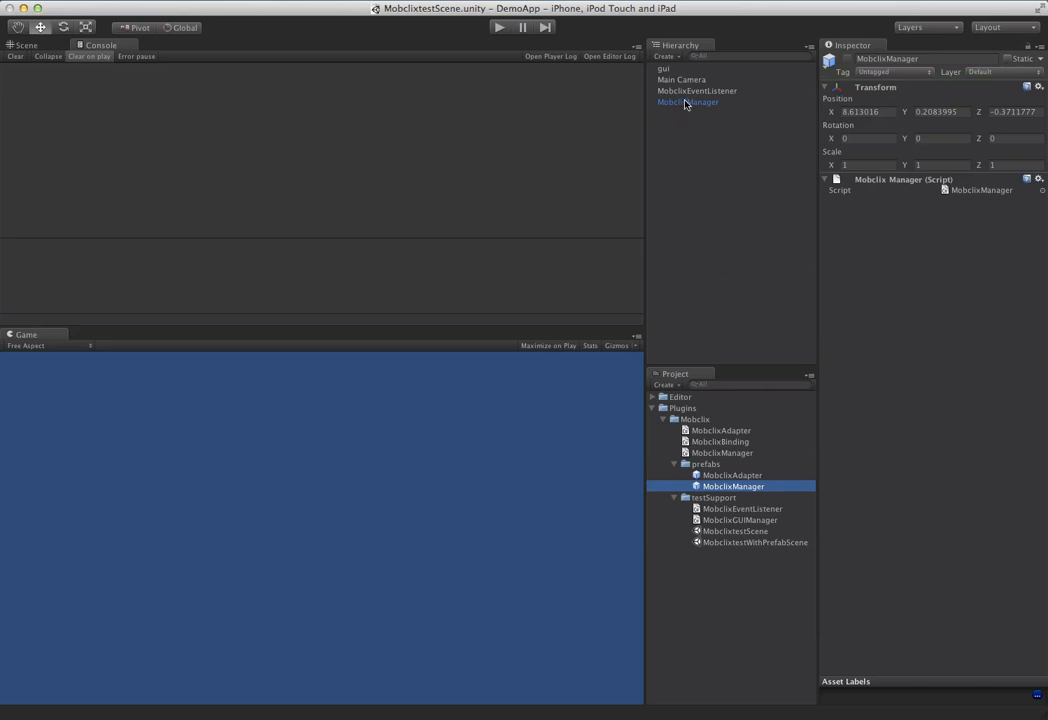
click(733, 486)
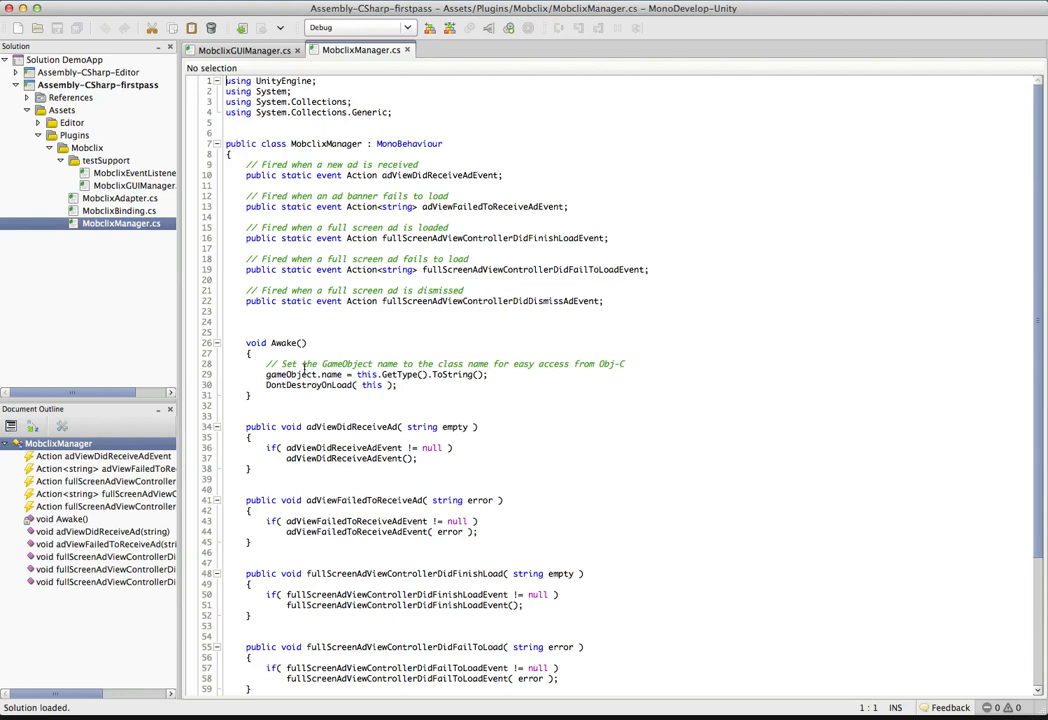
- Place the caret in MobclixManager.cs's Awake method, which names and persists the GameObject
double_click(307, 385)
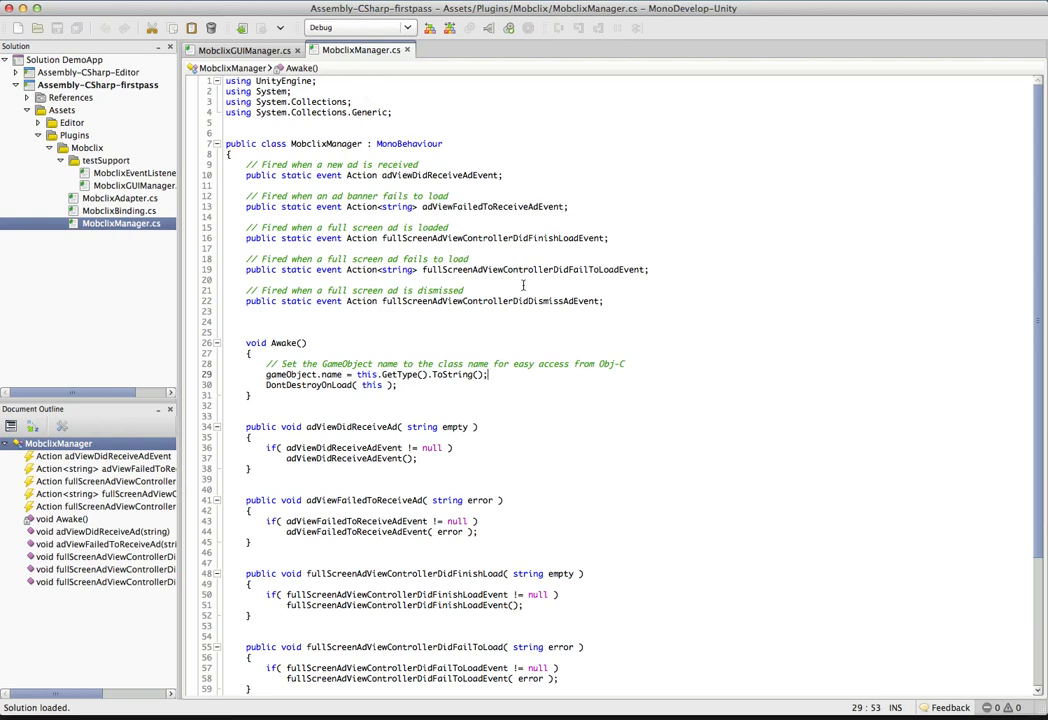
mouse_move(360, 50)
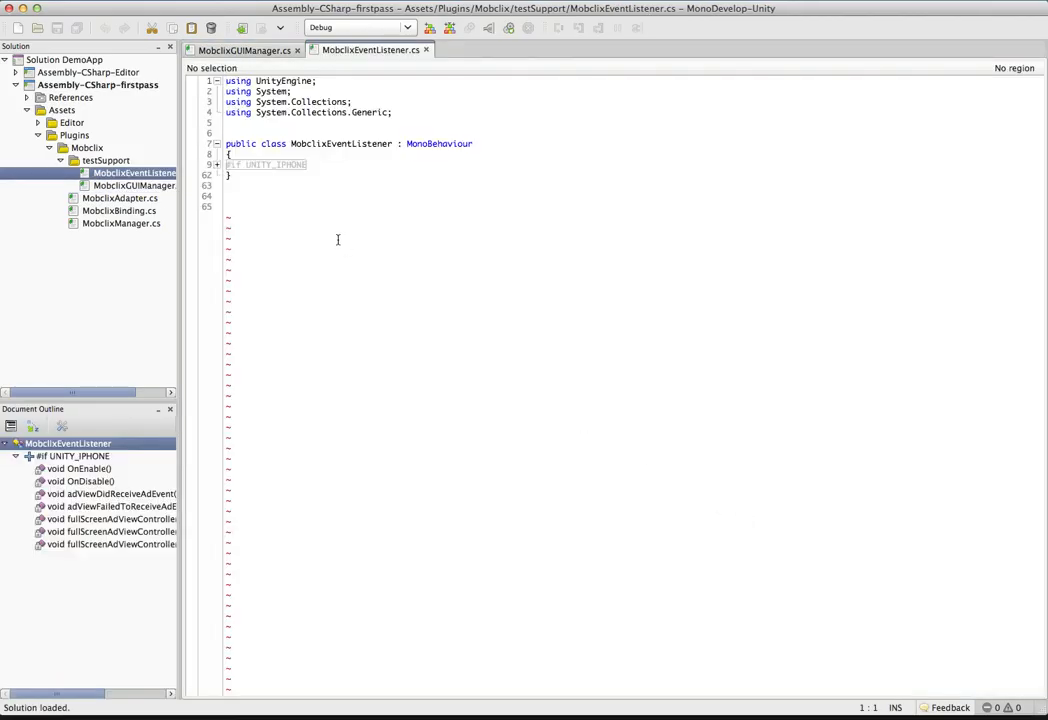
- Expand the UNITY_IPHONE block in MobclixEventListener.cs and scroll through its Debug.Log handlers
click(218, 165)
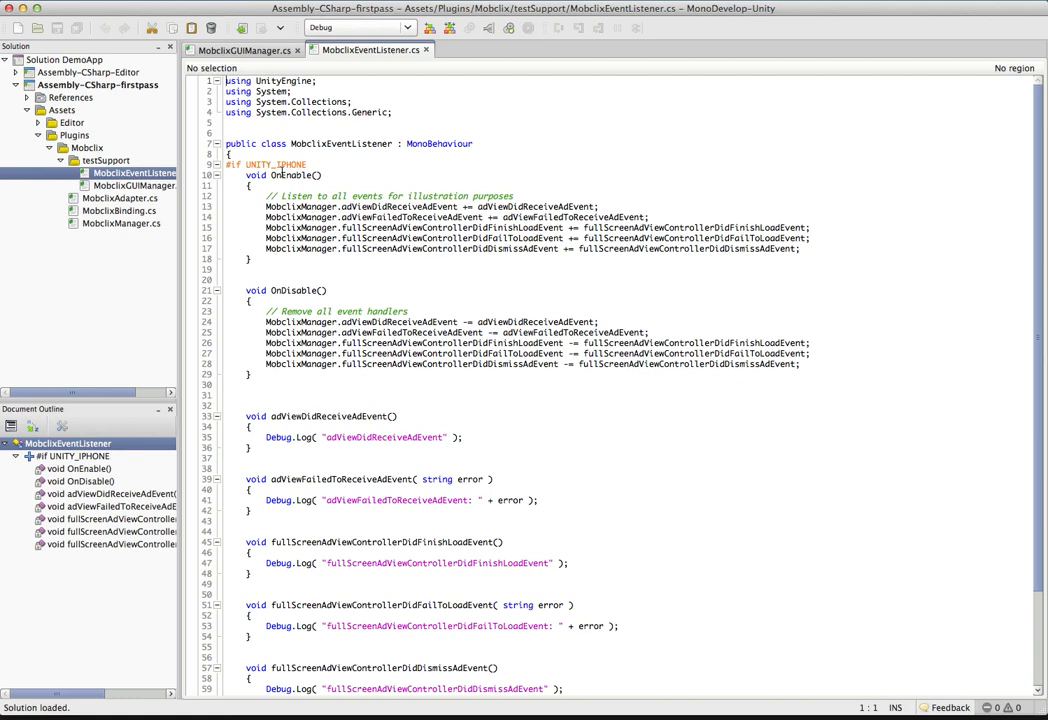
double_click(291, 174)
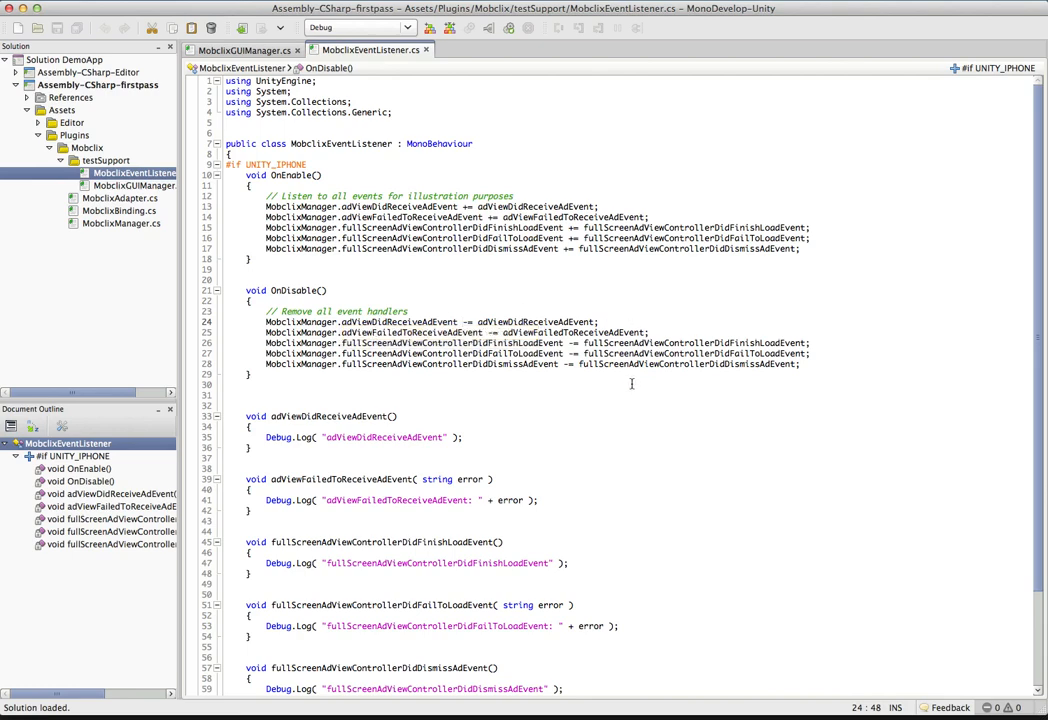
scroll(down, 3)
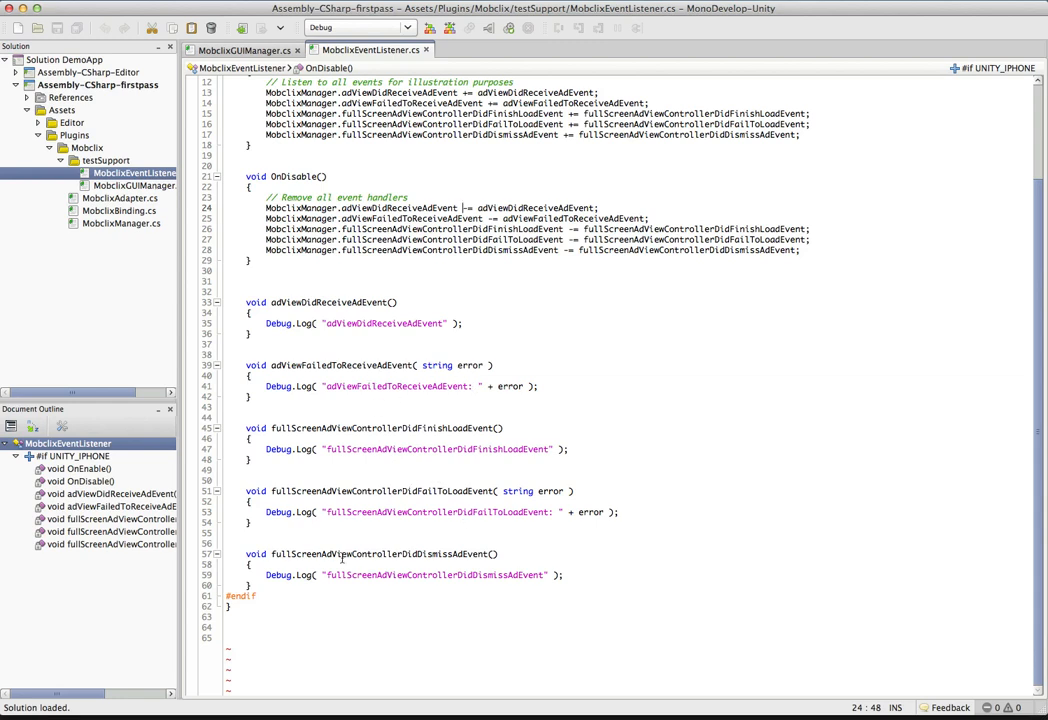
mouse_move(367, 483)
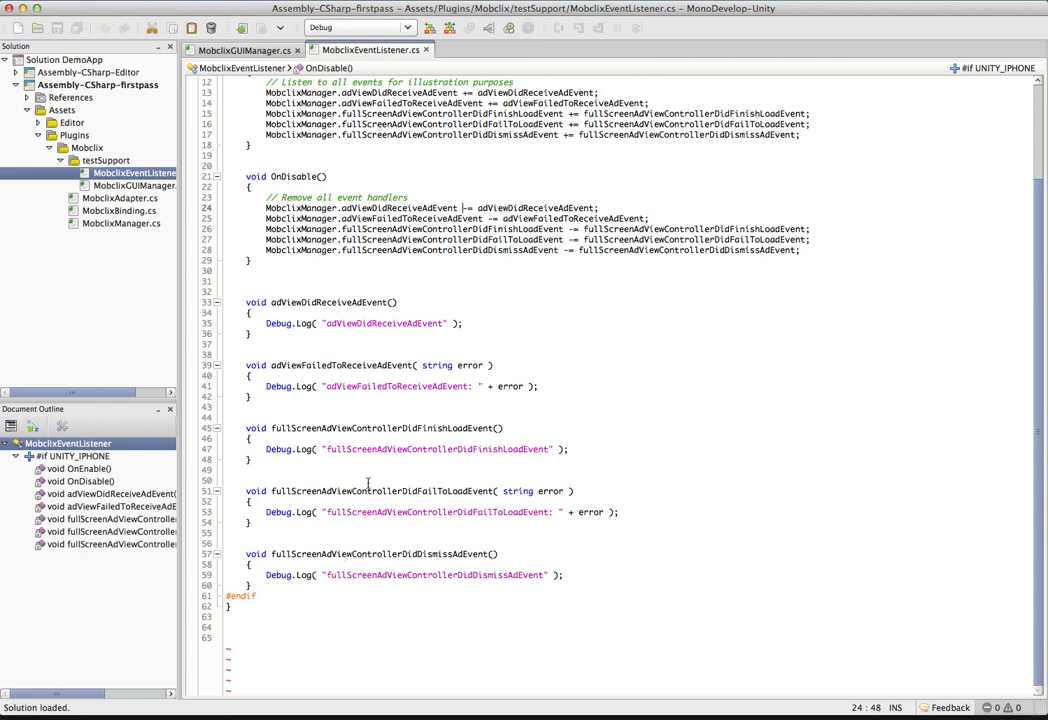